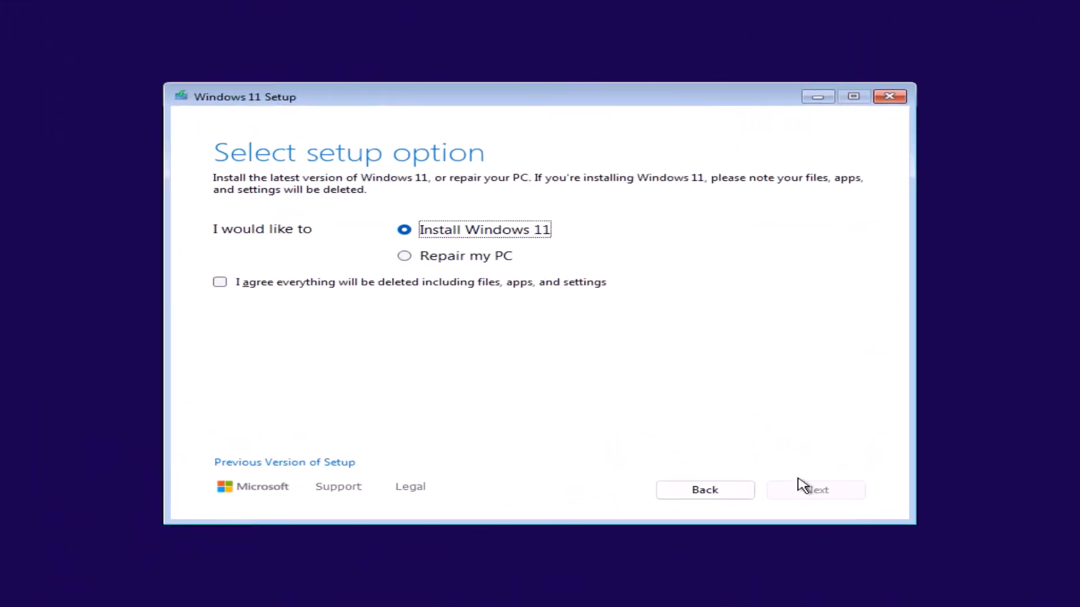
Step: Continue past the agreement to the edition list and pick Windows 11 Home
{"action": "left_click", "coordinate": [815, 490]}
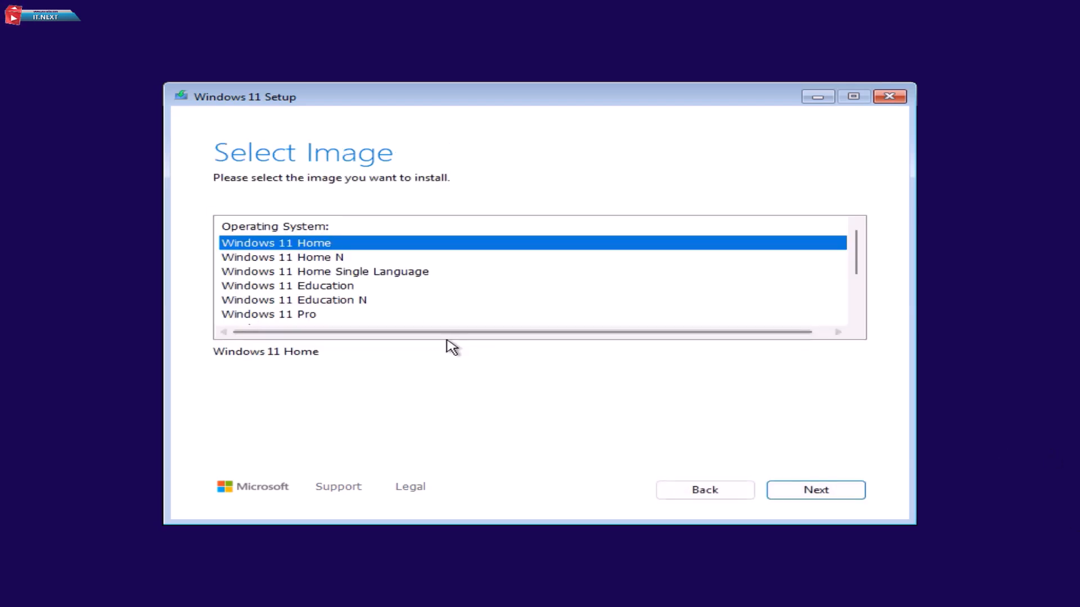
{"action": "left_click", "coordinate": [269, 314]}
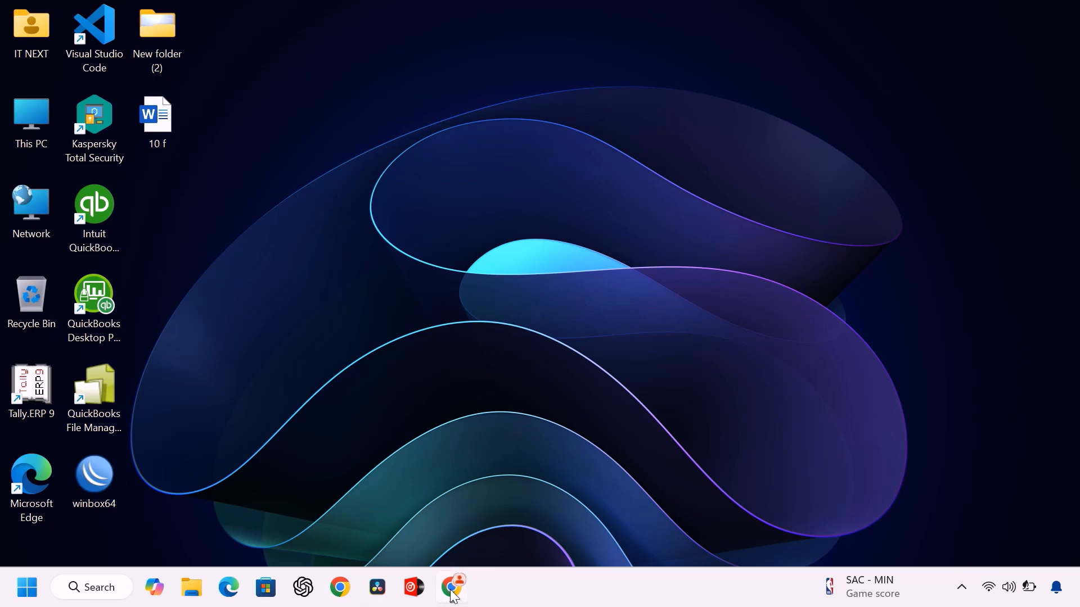
Step: Search 'download windows 11 24h2 iso' in Chrome and reach Microsoft's ISO download section
{"action": "left_click", "coordinate": [451, 587]}
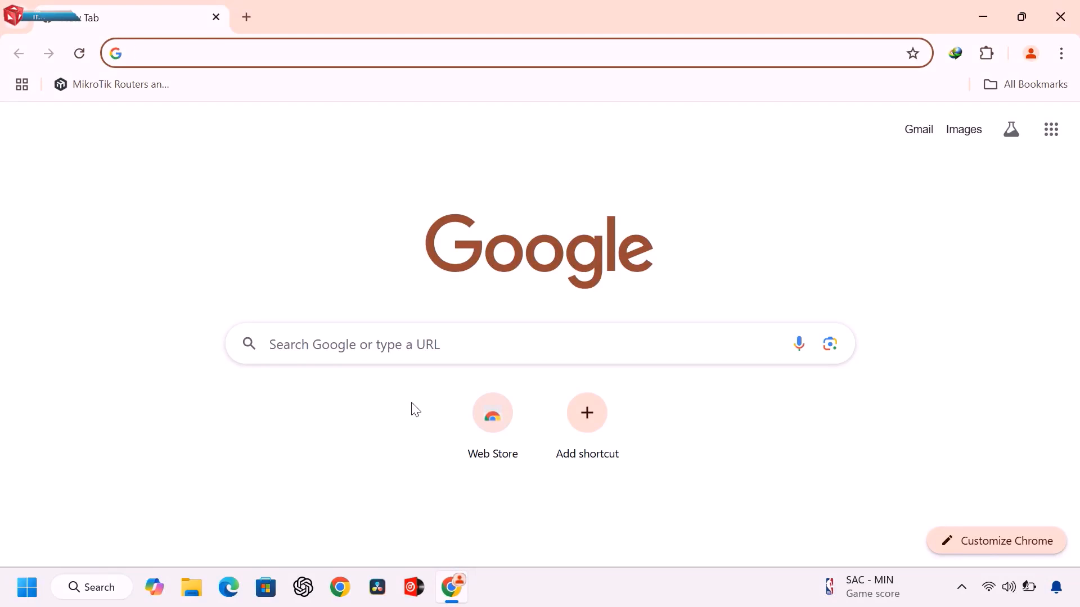
{"action": "left_click", "coordinate": [413, 344]}
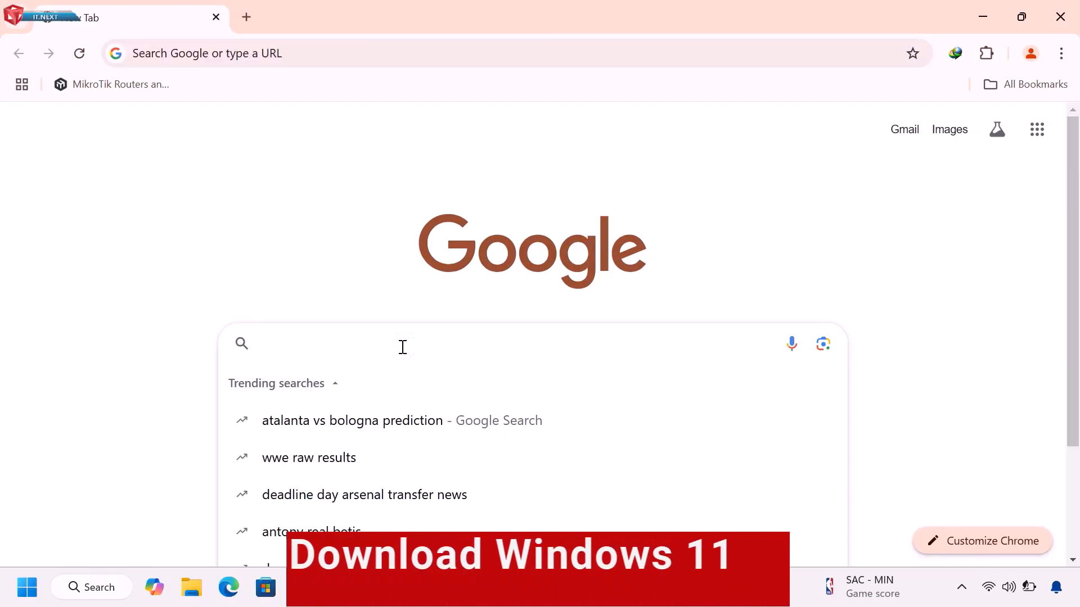
{"action": "type", "text": "download windows 11 2h4h2 iso"}
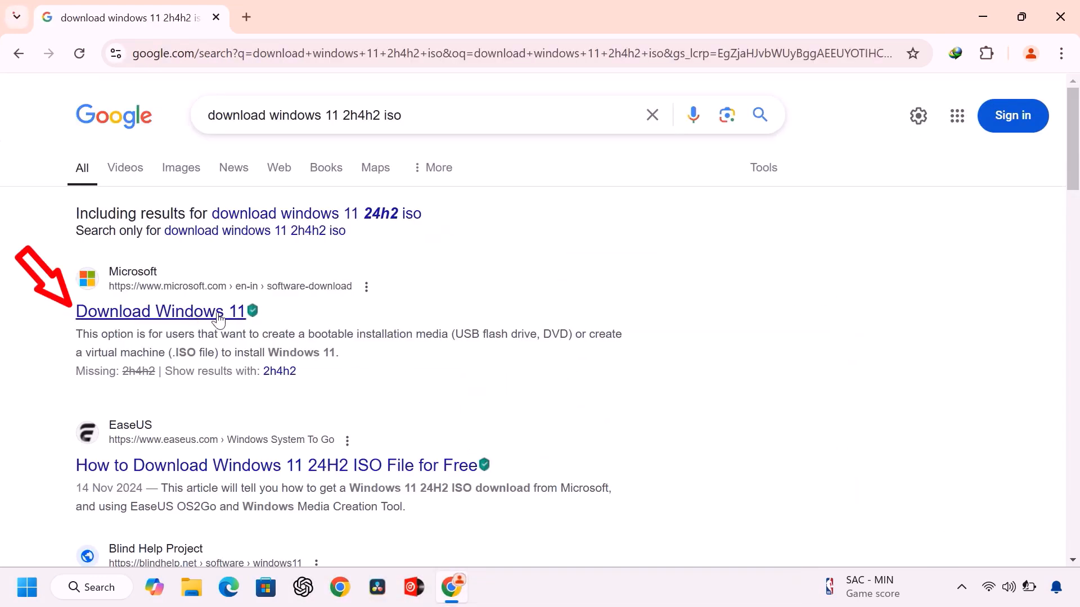
{"action": "left_click", "coordinate": [161, 311]}
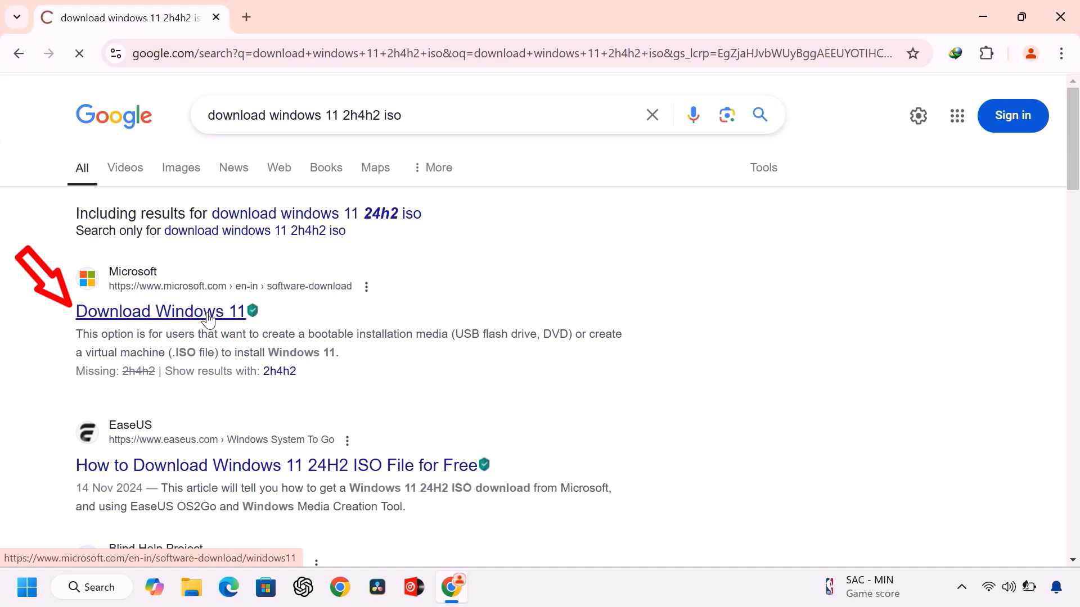
{"action": "left_click", "coordinate": [160, 311]}
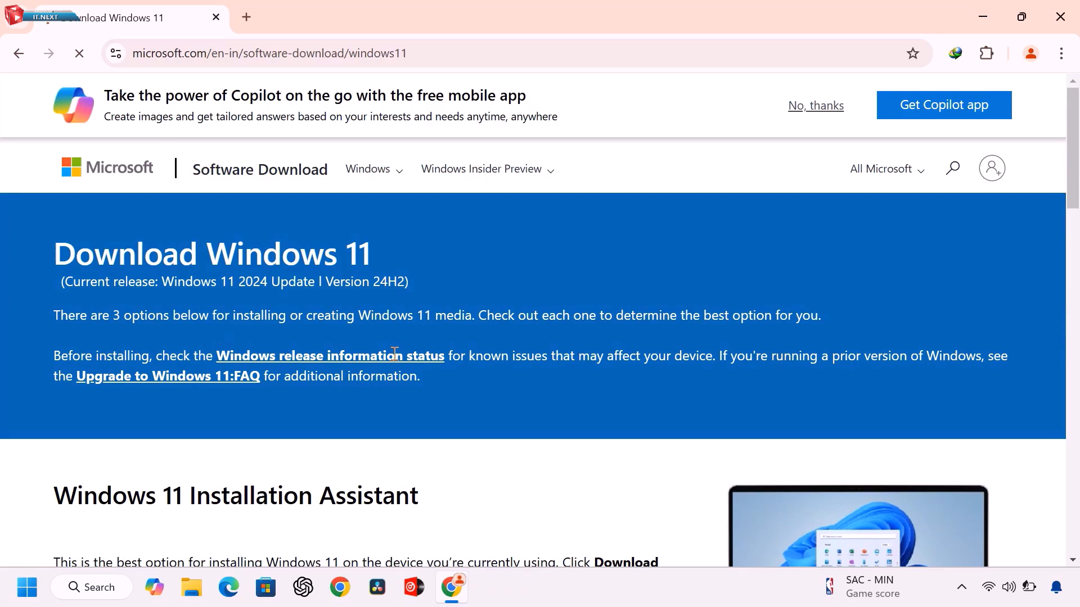
{"action": "scroll", "scroll_direction": "down", "scroll_amount": 3}
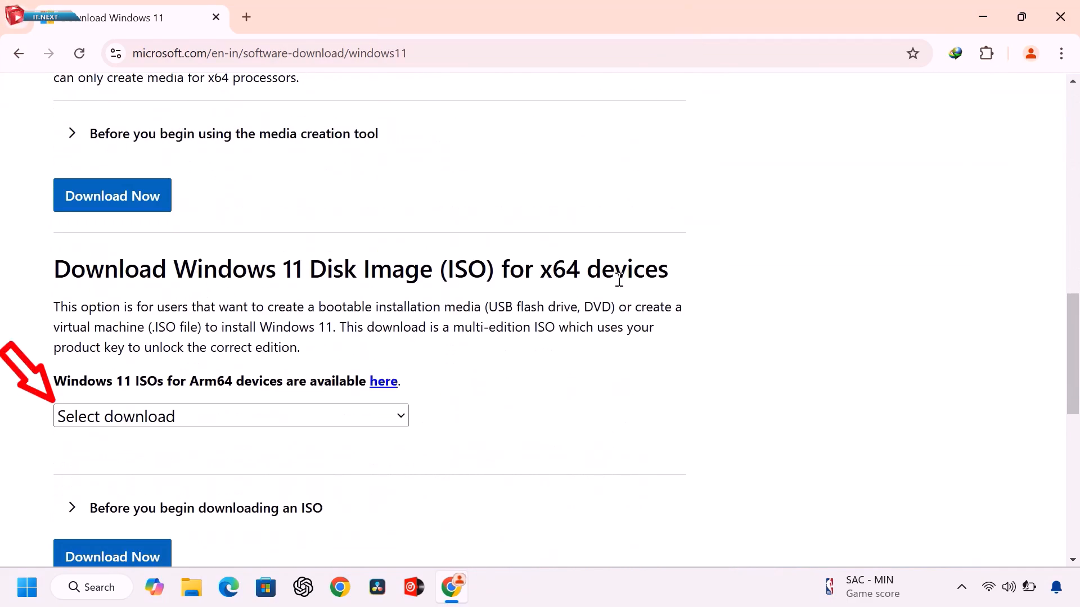
Step: Select the multi-edition x64 ISO with English (United States) as the product language
{"action": "left_click", "coordinate": [231, 416]}
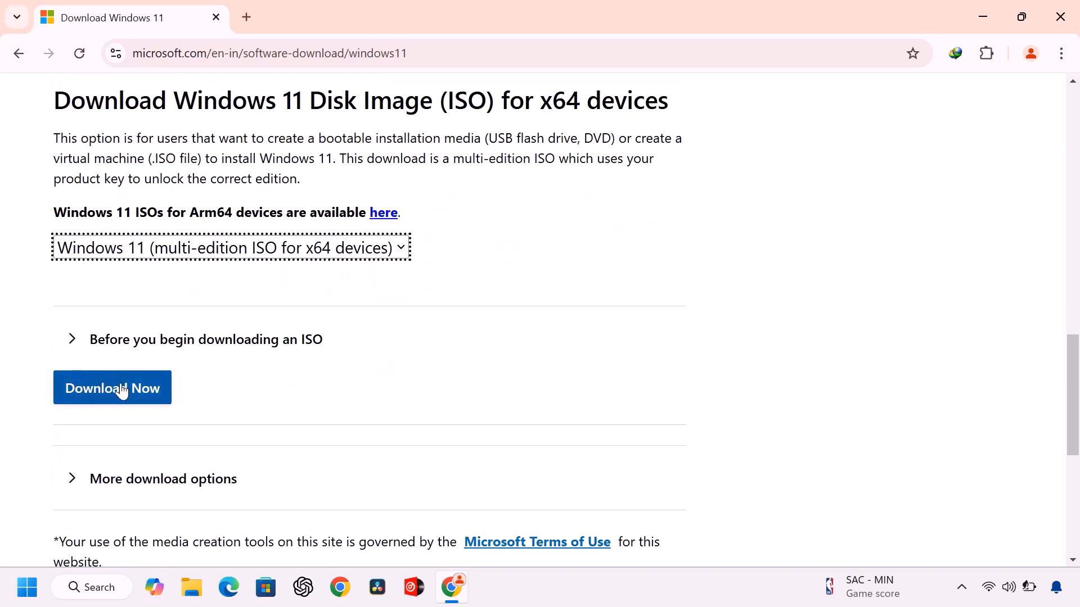
{"action": "left_click", "coordinate": [111, 388]}
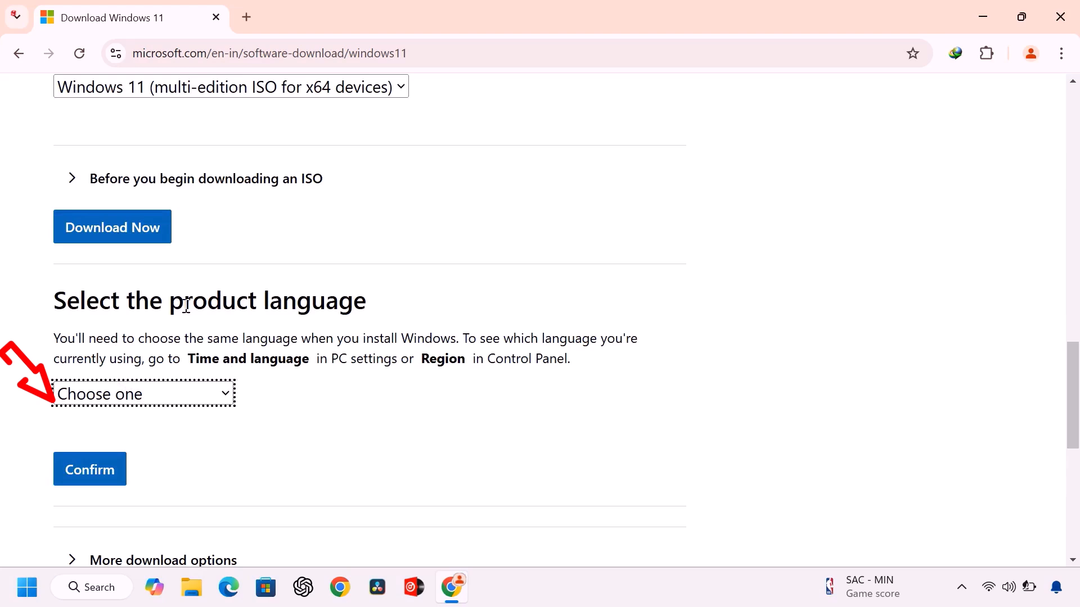
{"action": "left_click", "coordinate": [143, 394]}
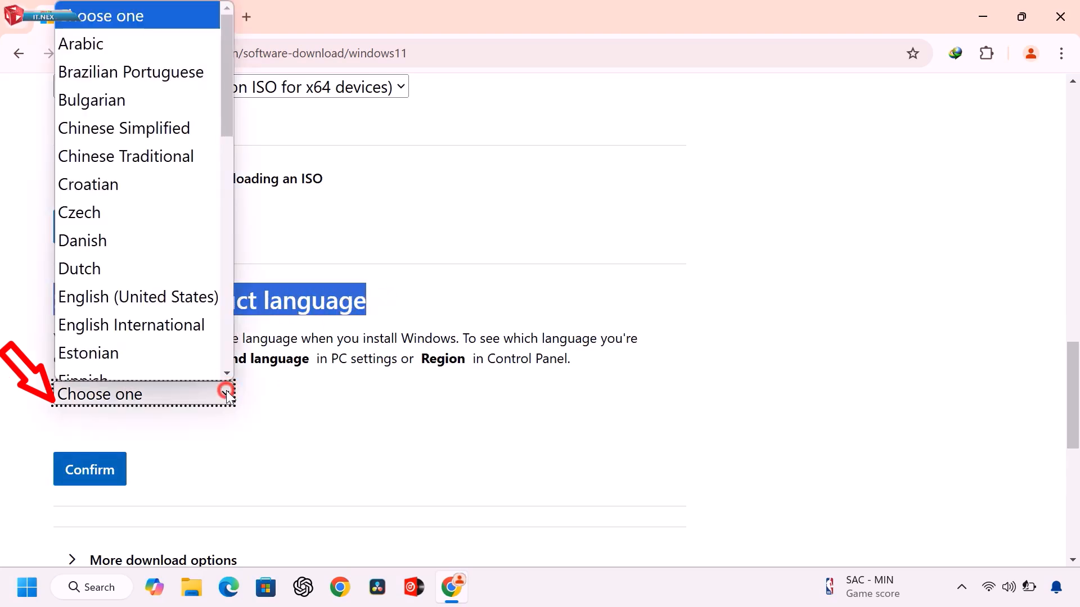
{"action": "left_click", "coordinate": [137, 297]}
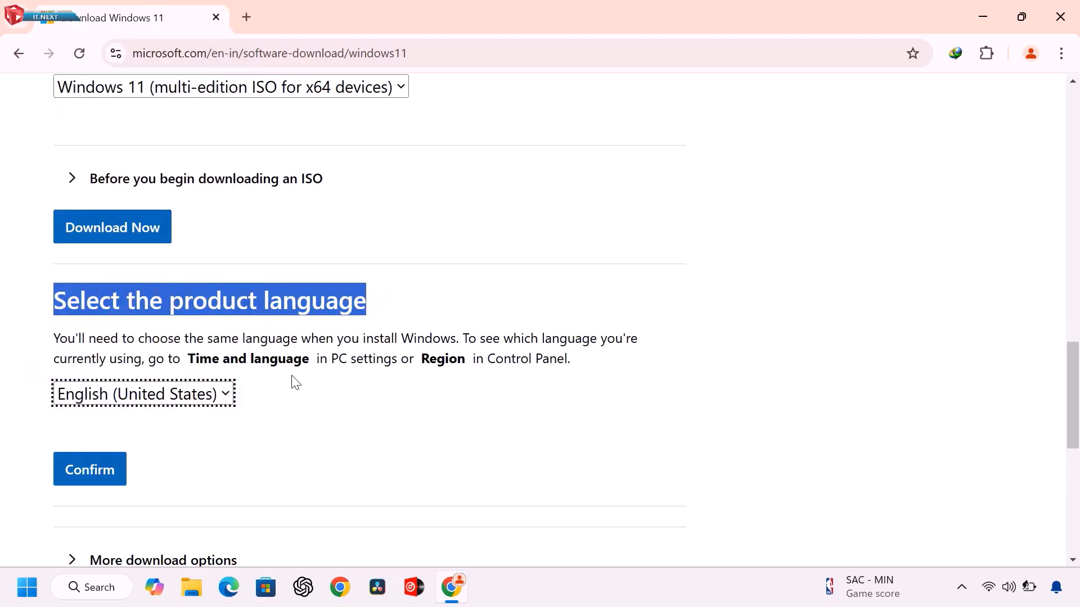
{"action": "left_click", "coordinate": [90, 469]}
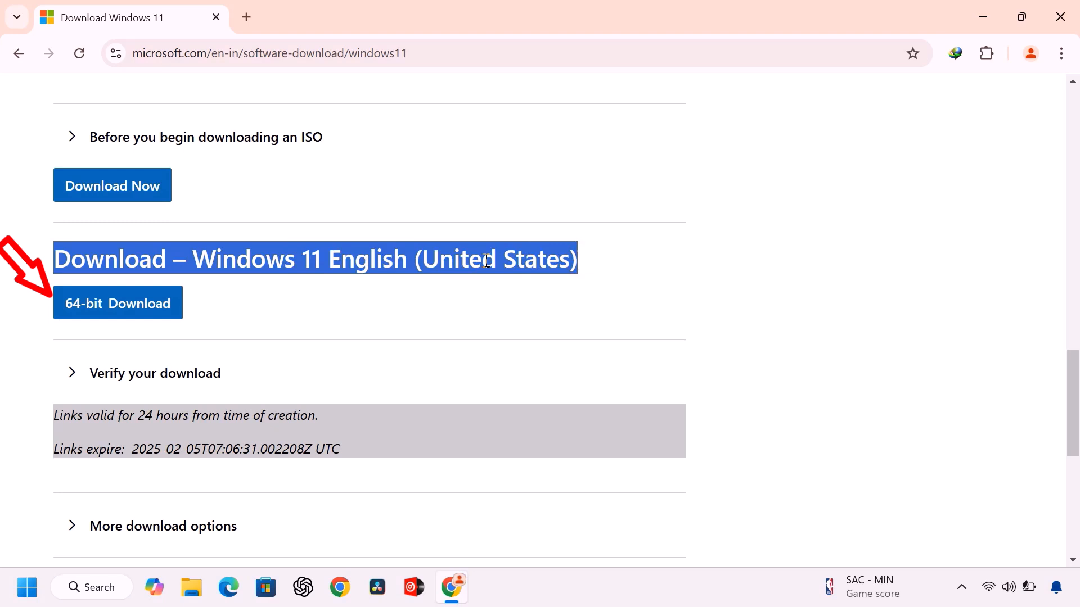
Step: Start the 64-bit download, saving the 5.41 GB Win11_24H2 ISO to the desktop
{"action": "left_click", "coordinate": [118, 302]}
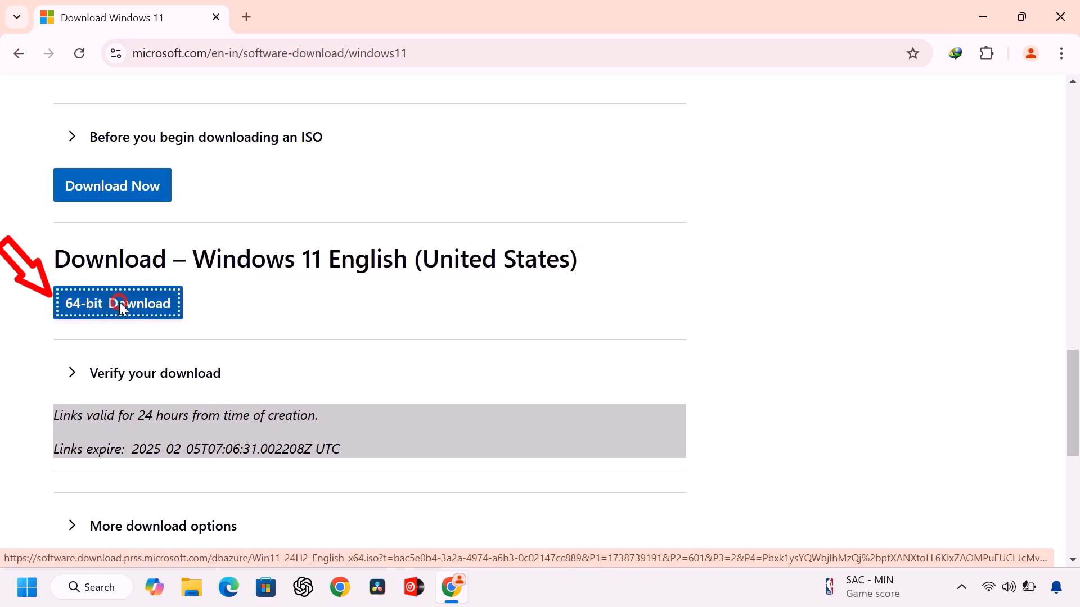
{"action": "left_click", "coordinate": [118, 302]}
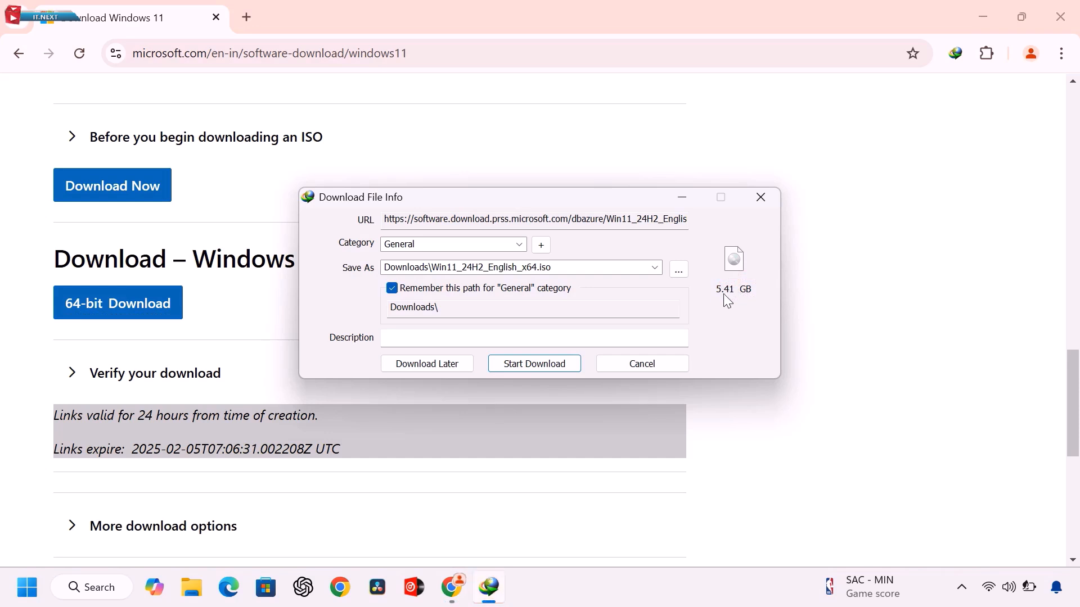
{"action": "left_click", "coordinate": [533, 363]}
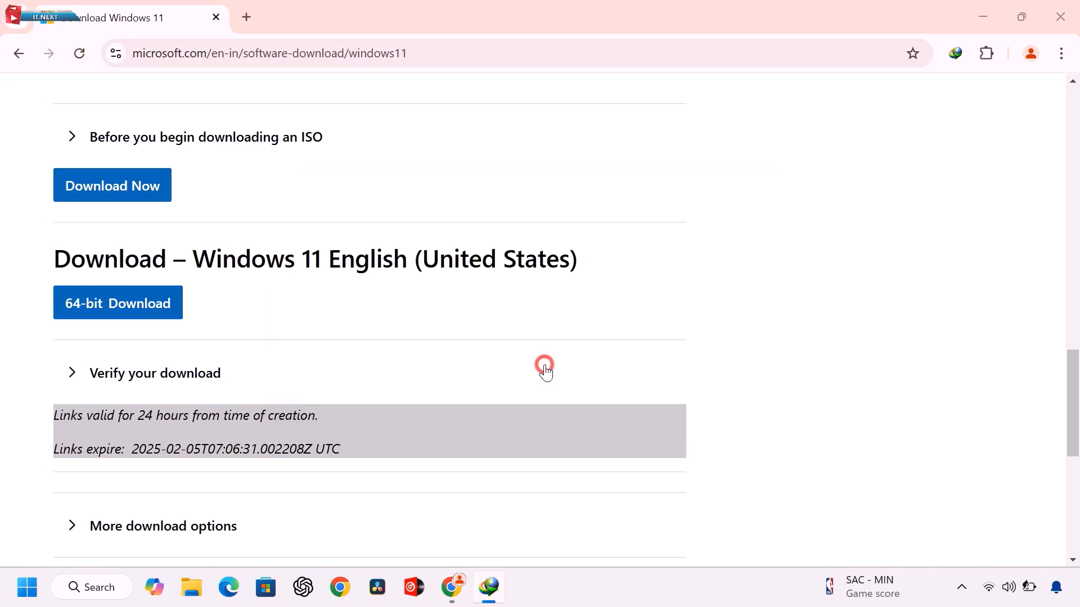
{"action": "left_click", "coordinate": [117, 302]}
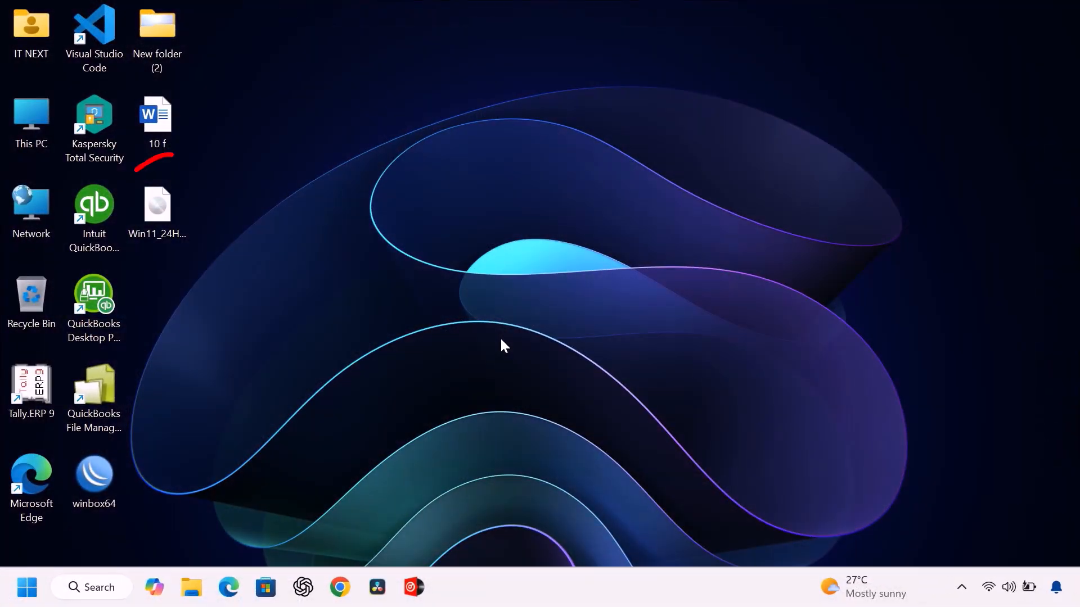
Step: From This PC, set up a format of USB (E:) with the NTFS file system
{"action": "left_click", "coordinate": [156, 207]}
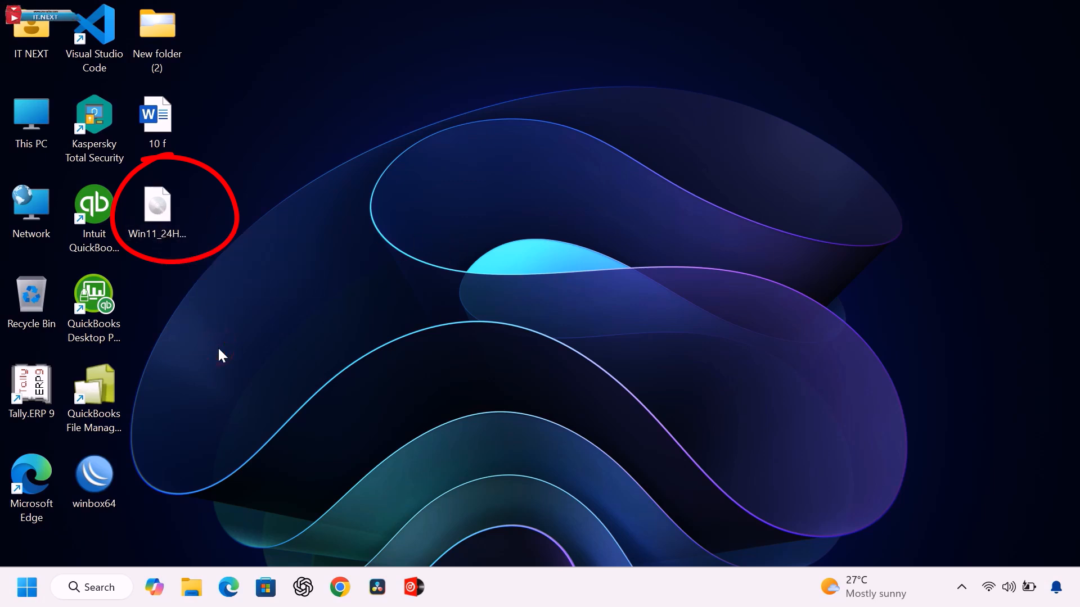
{"action": "mouse_move", "coordinate": [31, 113]}
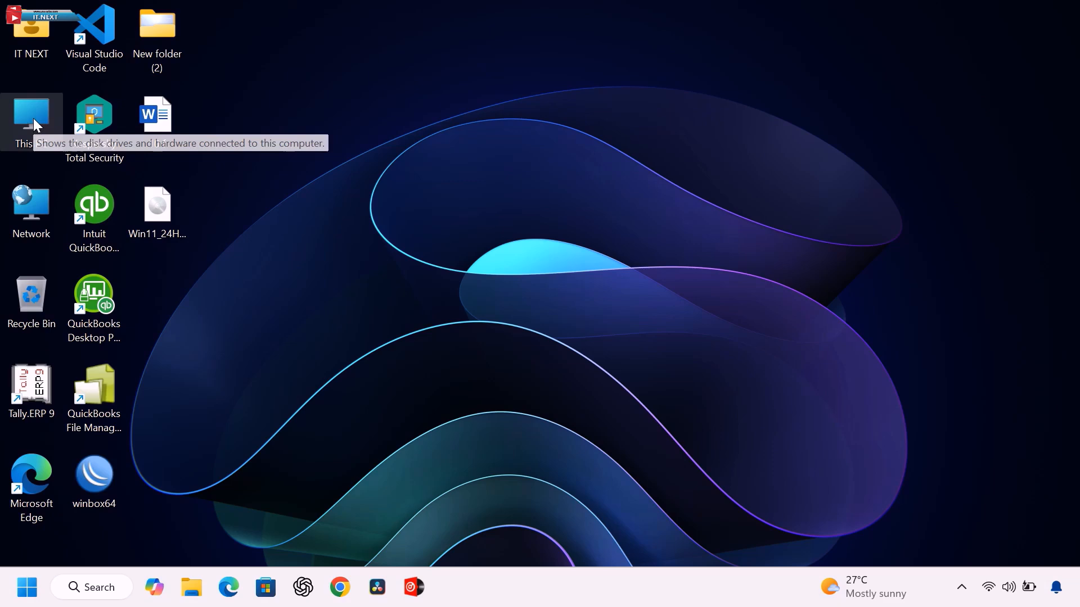
{"action": "double_click", "coordinate": [31, 117]}
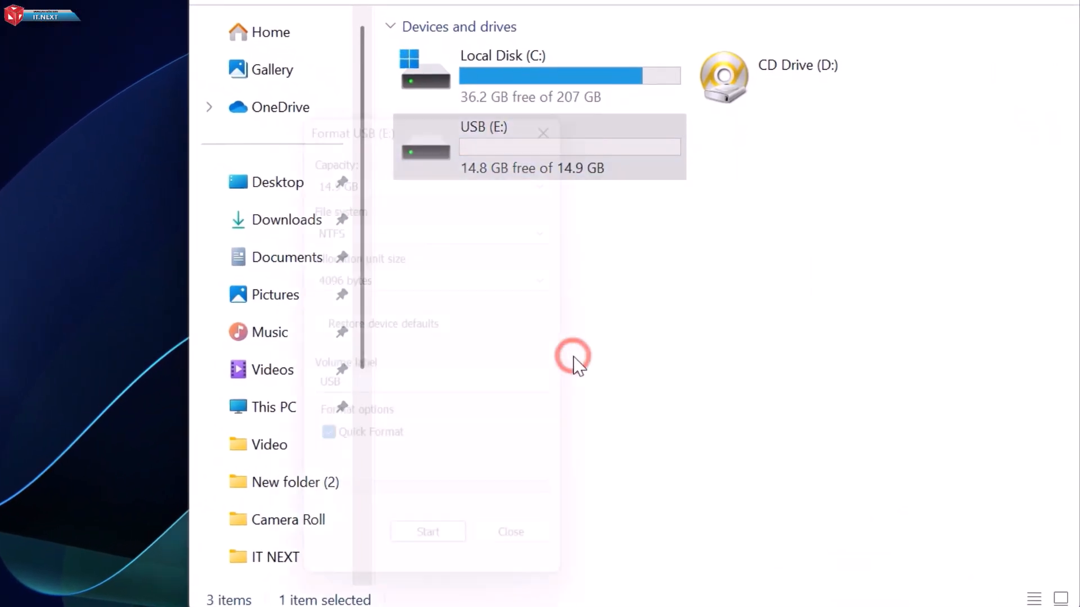
{"action": "left_click", "coordinate": [441, 221]}
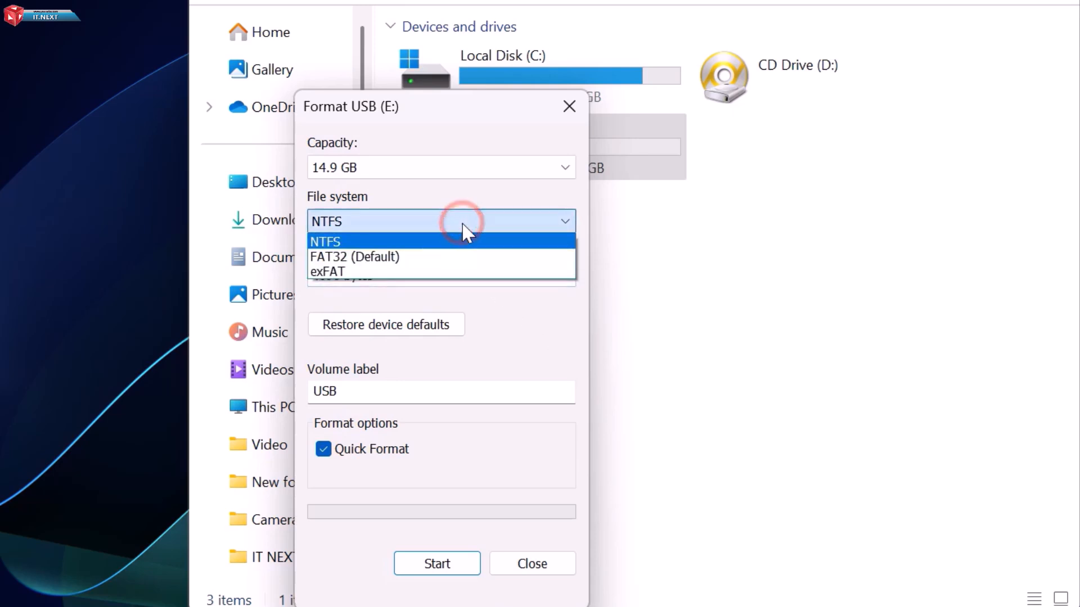
{"action": "left_click", "coordinate": [325, 241]}
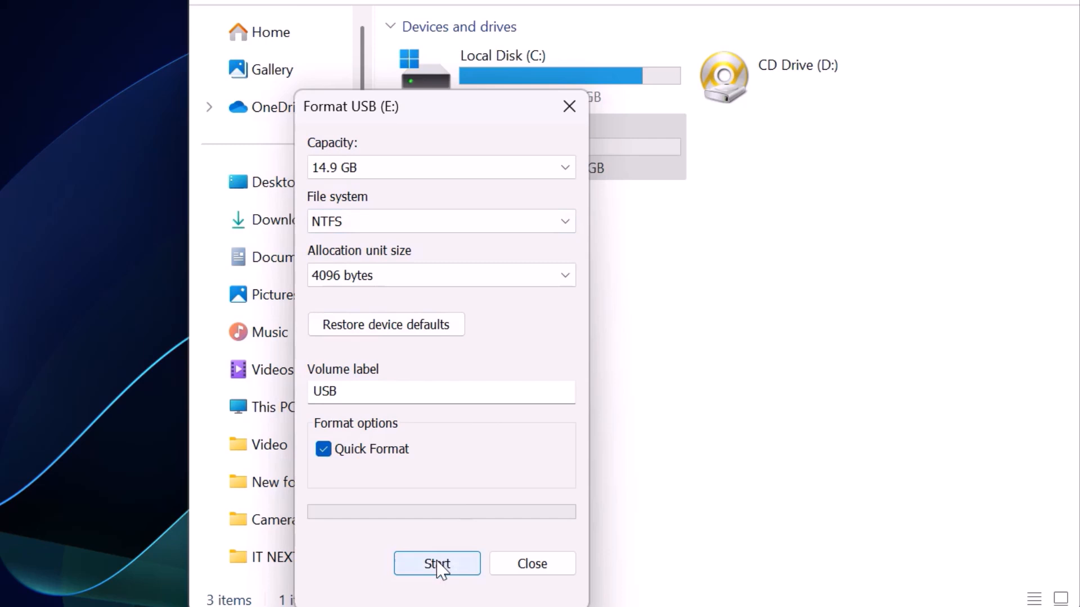
Step: Run the quick format, accept the erase warning, and leave the 14.9 GB drive empty
{"action": "left_click", "coordinate": [436, 563]}
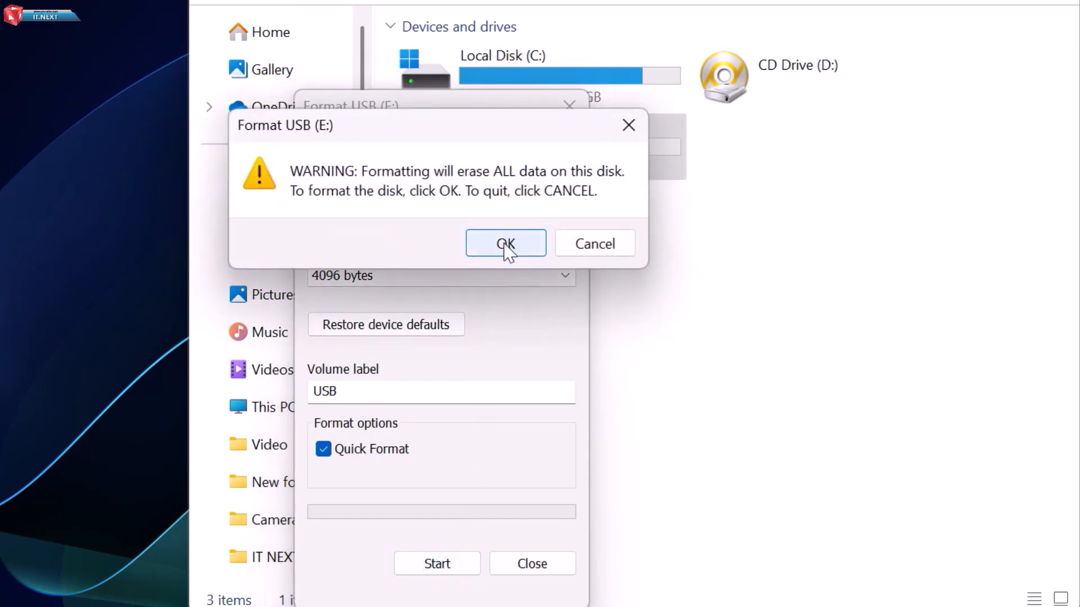
{"action": "left_click", "coordinate": [505, 243]}
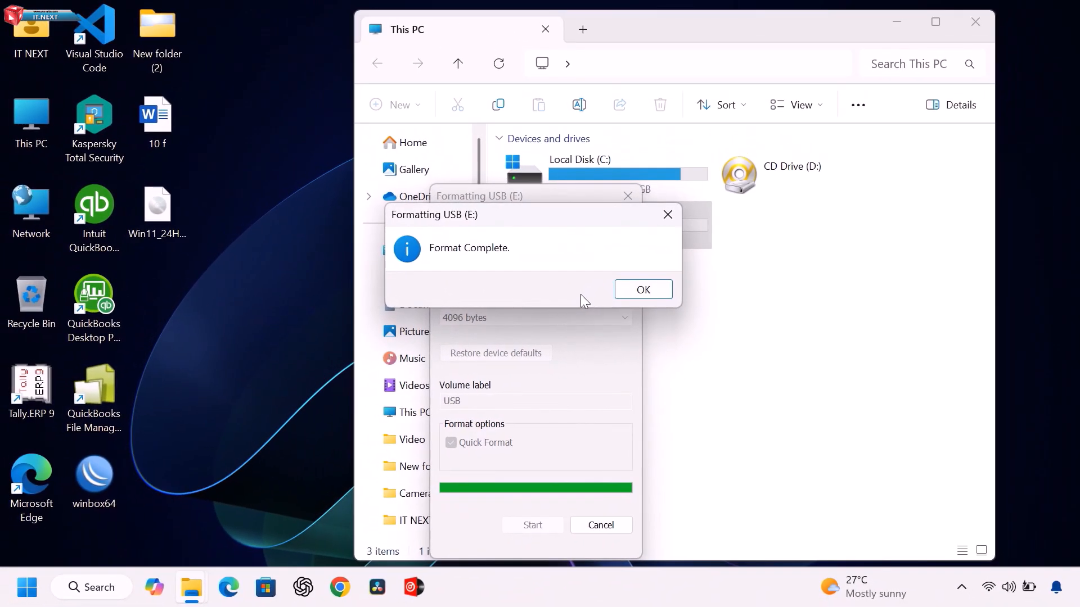
{"action": "left_click", "coordinate": [642, 289]}
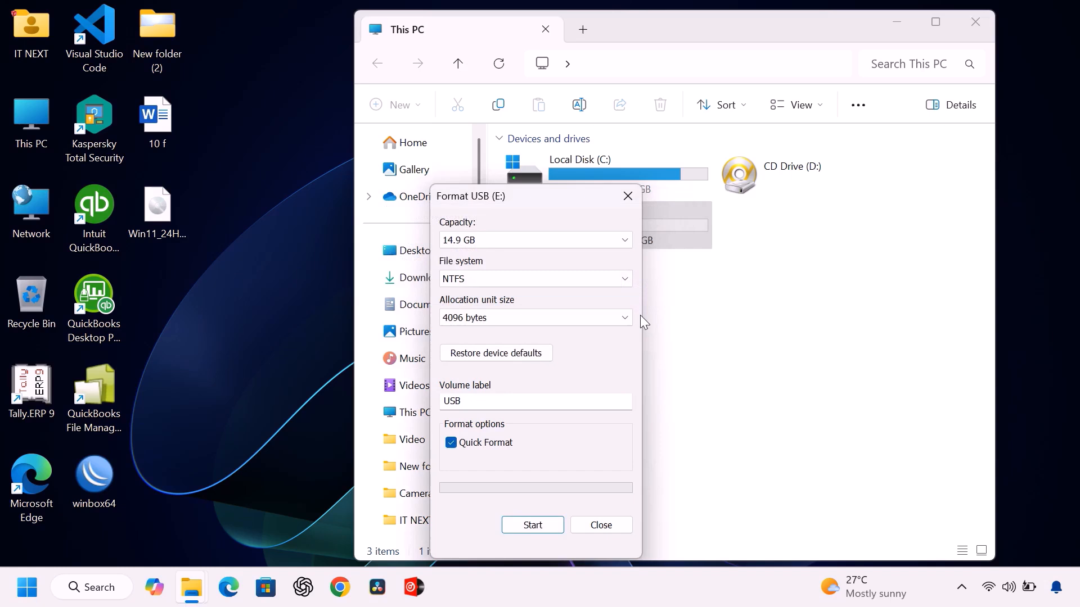
{"action": "left_click", "coordinate": [600, 525]}
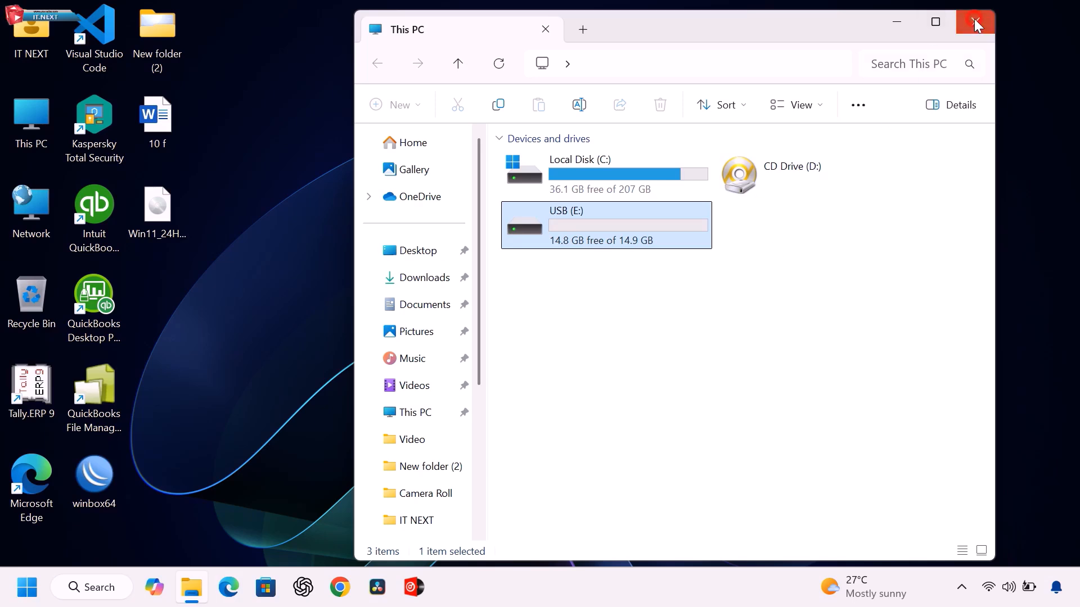
Step: Launch Command Prompt as administrator from a Start search for CMD and allow it in UAC
{"action": "left_click", "coordinate": [975, 23]}
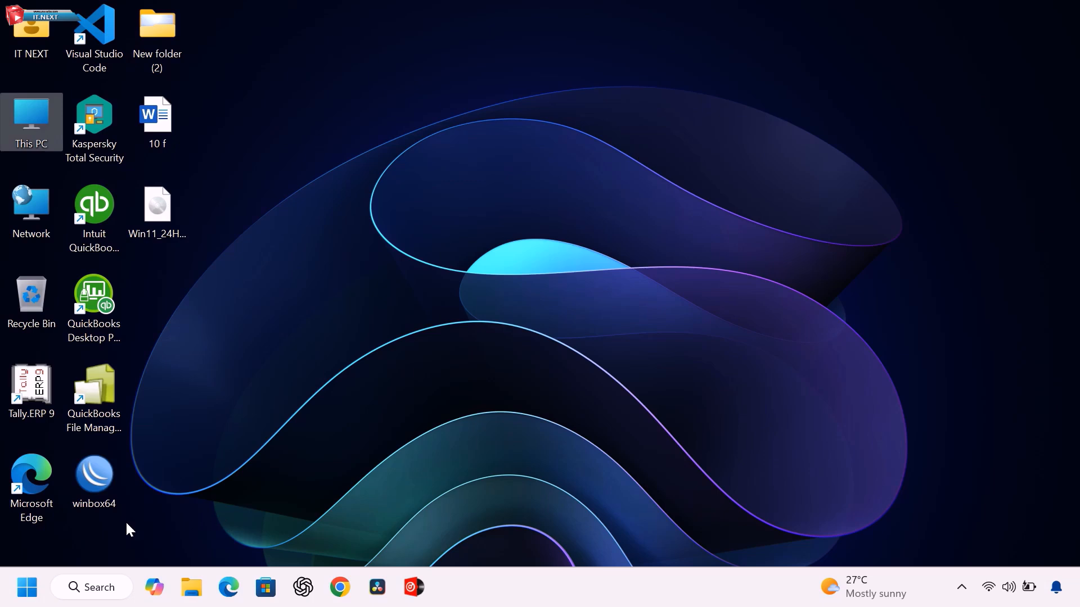
{"action": "left_click", "coordinate": [25, 587]}
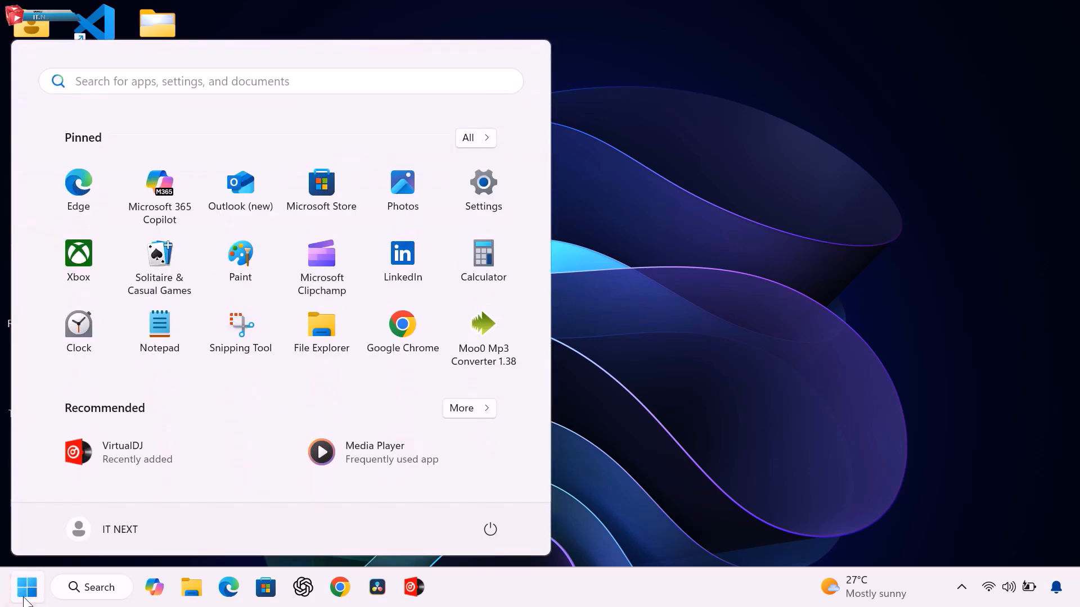
{"action": "type", "text": "CMD"}
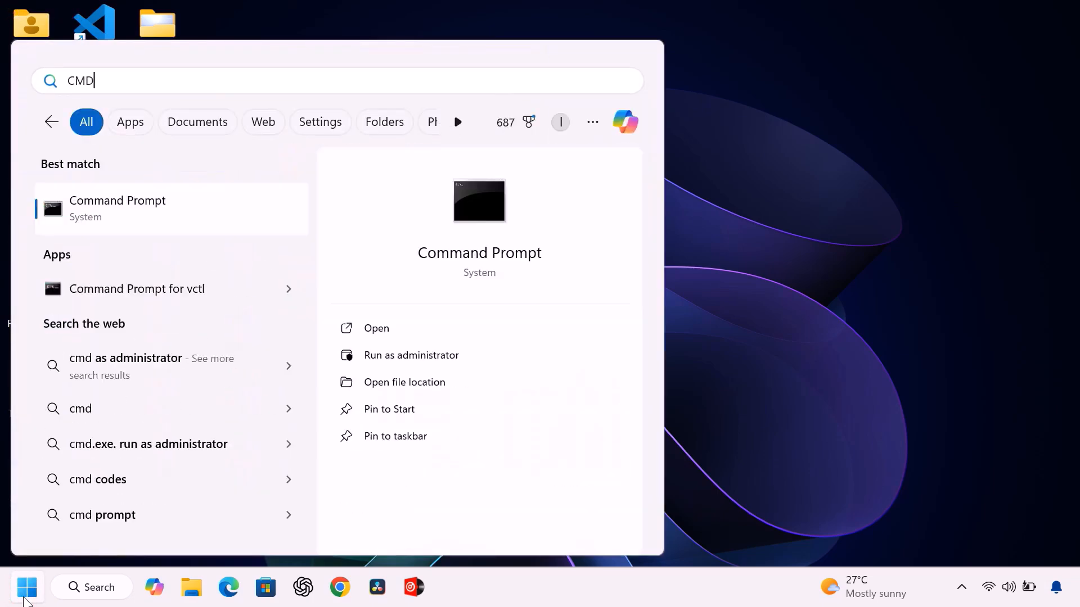
{"action": "right_click", "coordinate": [117, 209]}
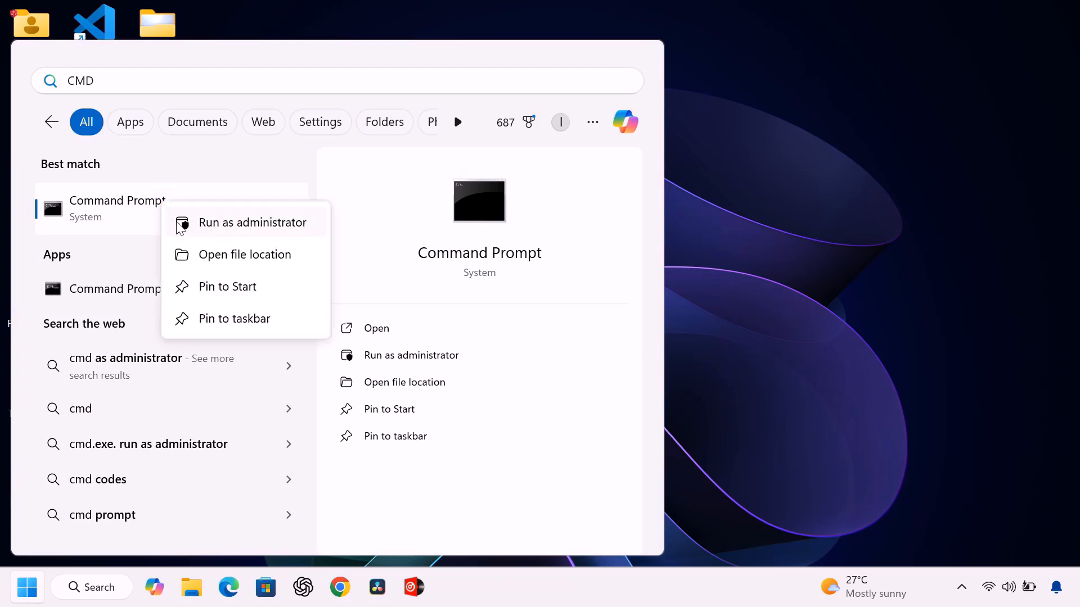
{"action": "left_click", "coordinate": [240, 225]}
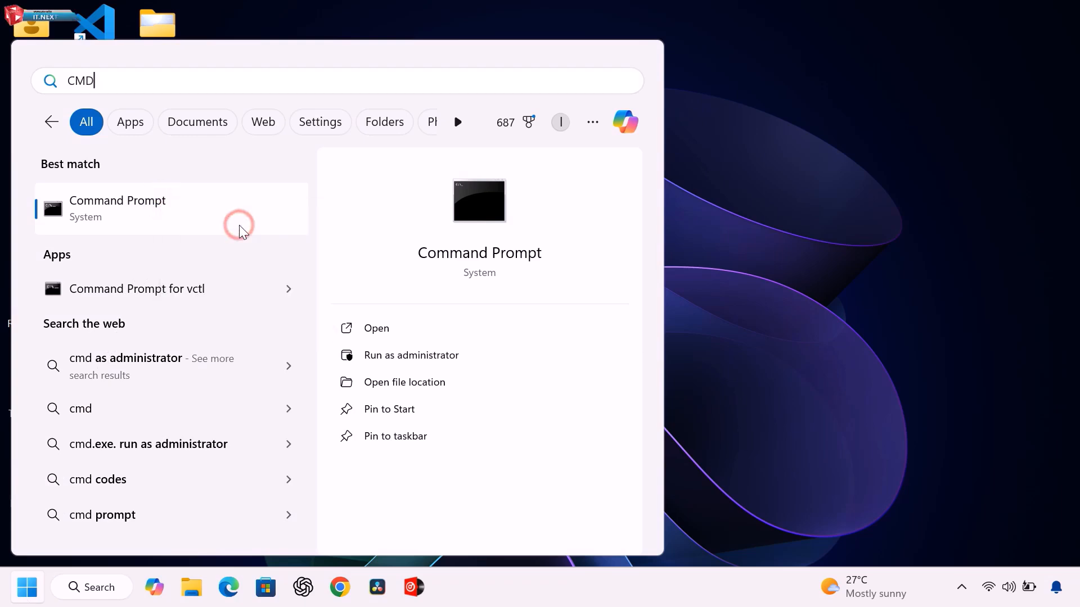
{"action": "left_click", "coordinate": [412, 354]}
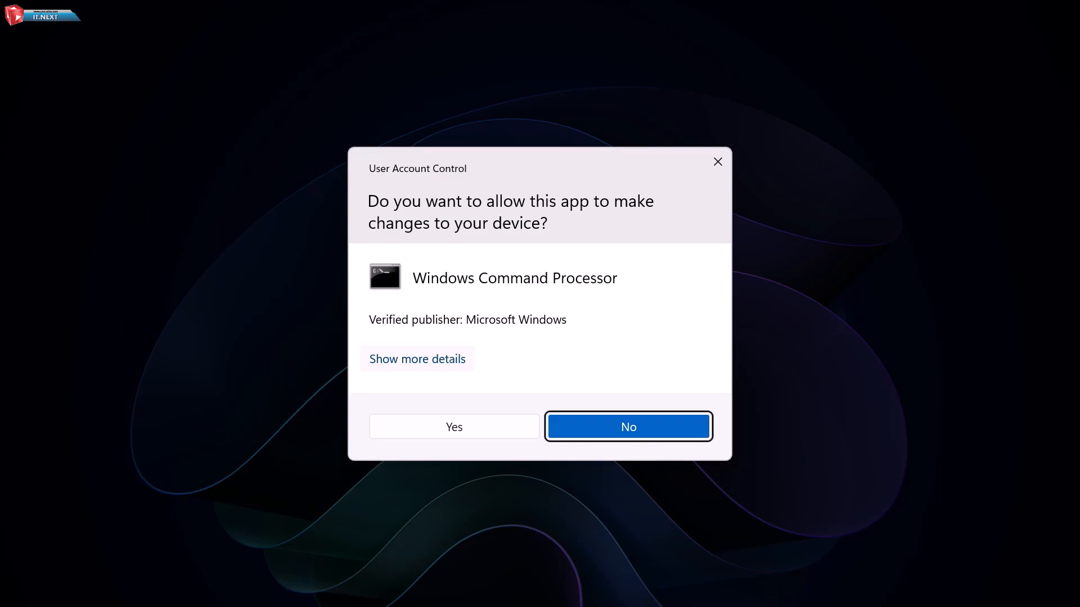
{"action": "left_click", "coordinate": [453, 426]}
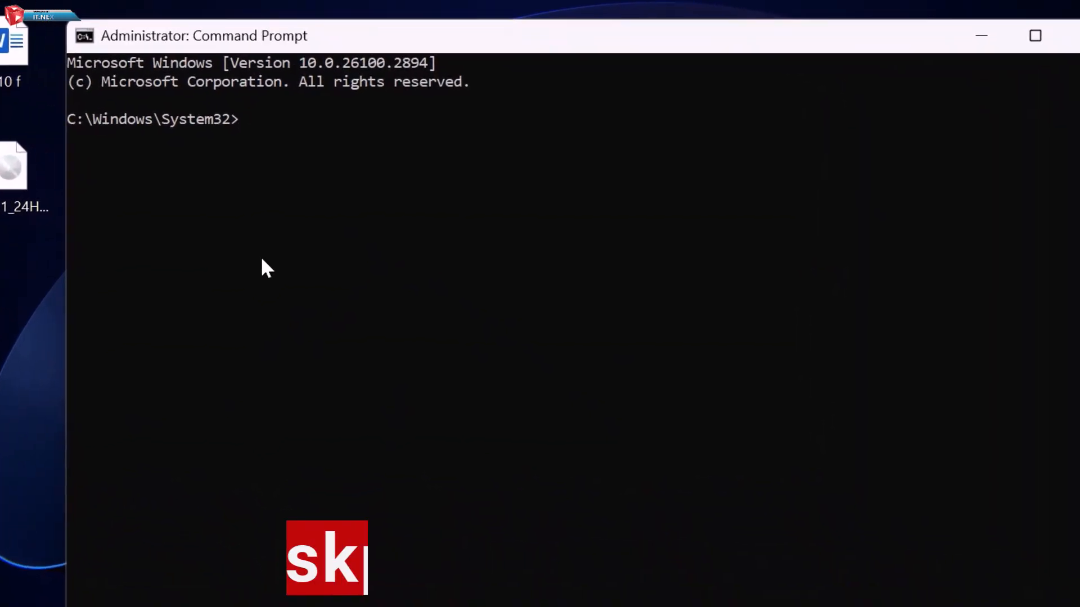
Step: Start diskpart, list the disks and select disk 1, the 14 GB USB
{"action": "type", "text": "diskpart"}
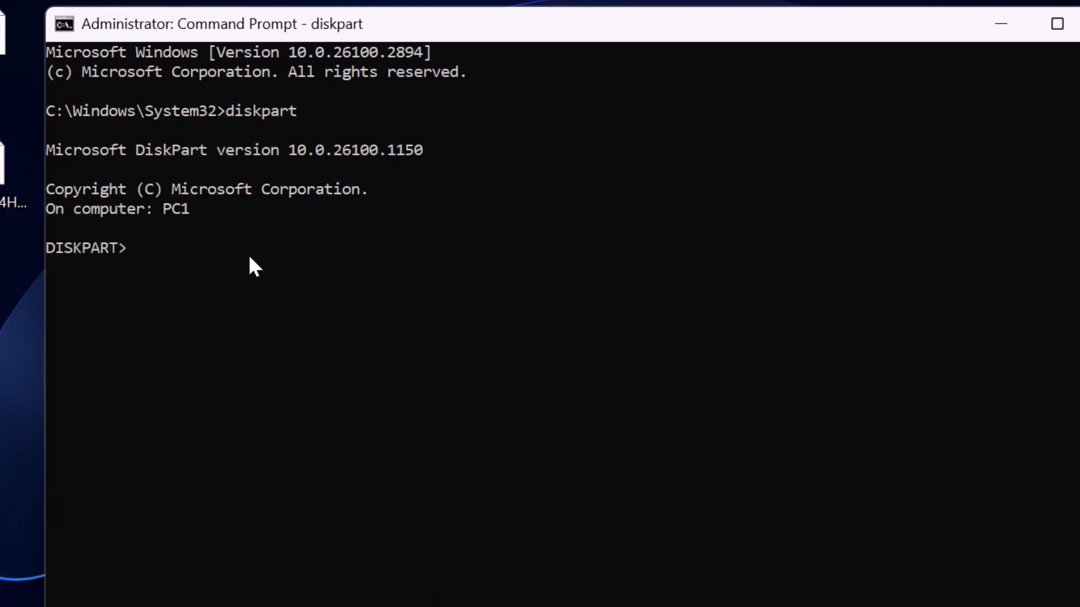
{"action": "type", "text": "list disk"}
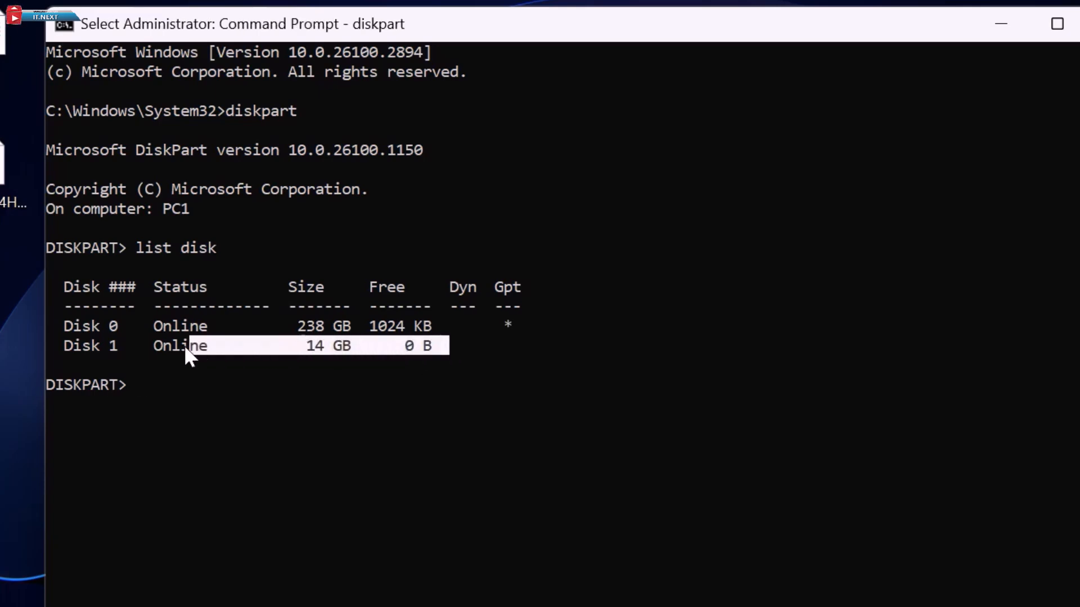
{"action": "type", "text": "select"}
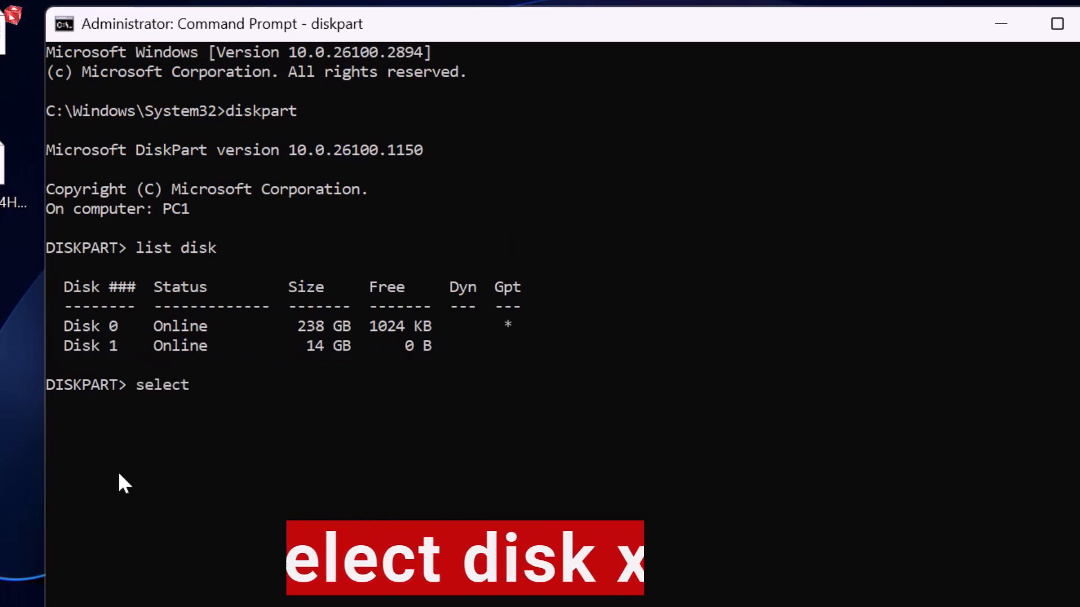
{"action": "type", "text": "disk 1"}
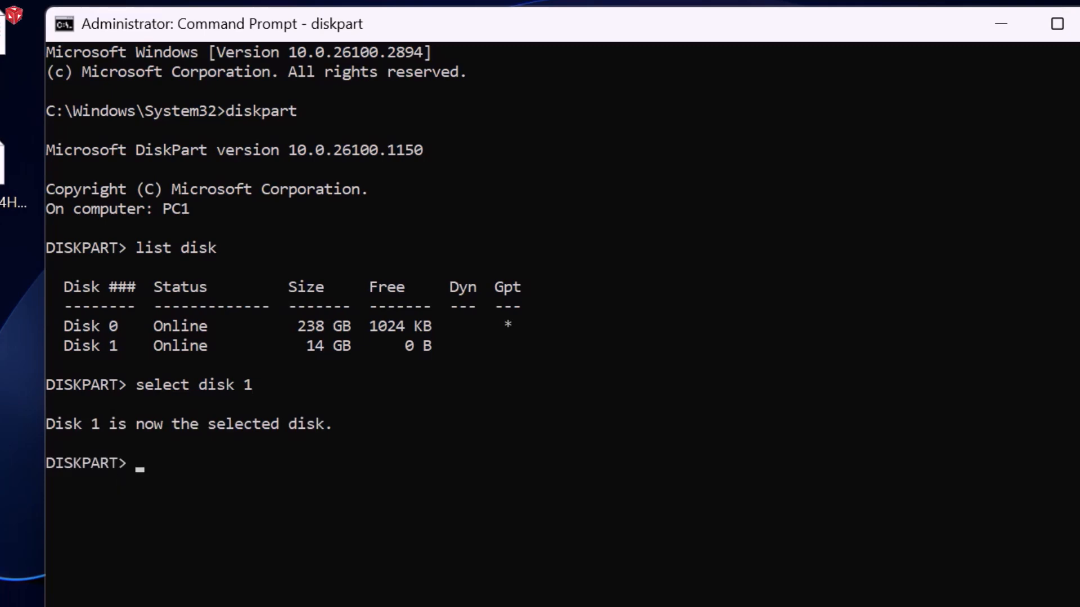
Step: Clean disk 1 and create a primary partition on it
{"action": "type", "text": "cl"}
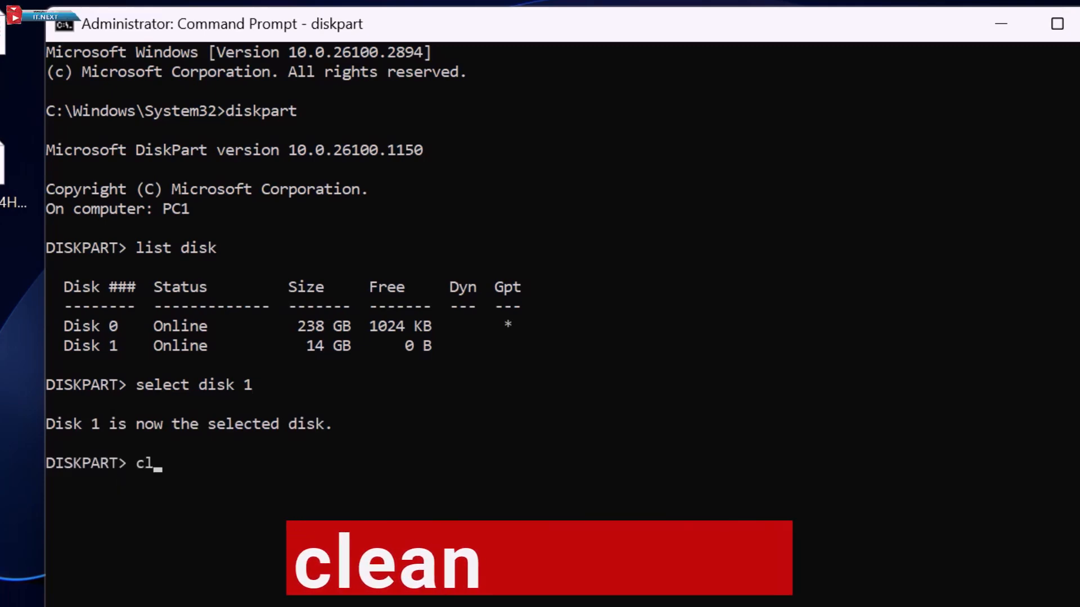
{"action": "type", "text": "ean"}
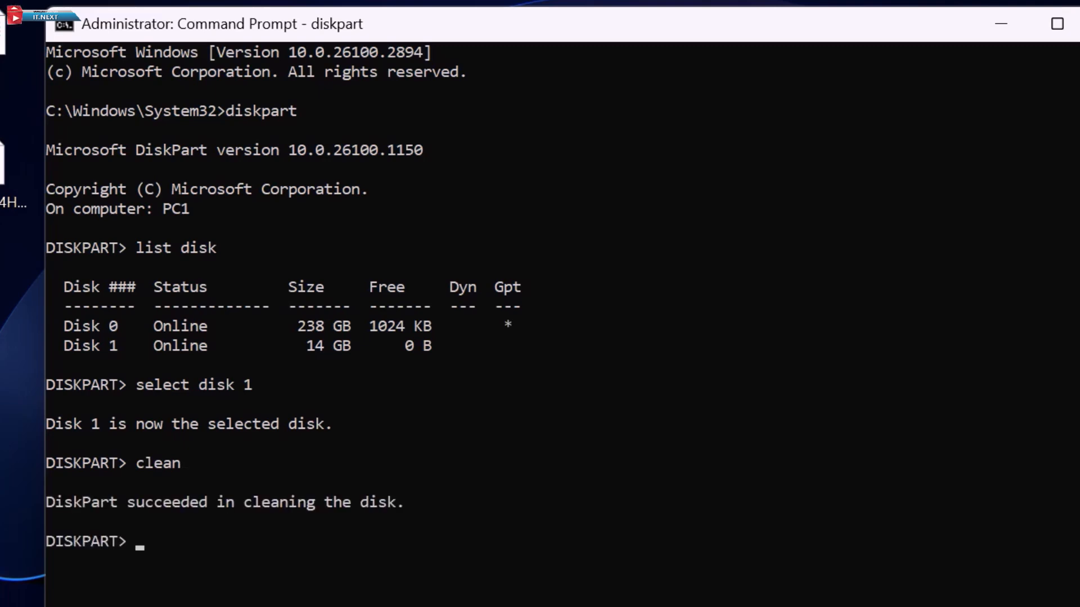
{"action": "type", "text": "create"}
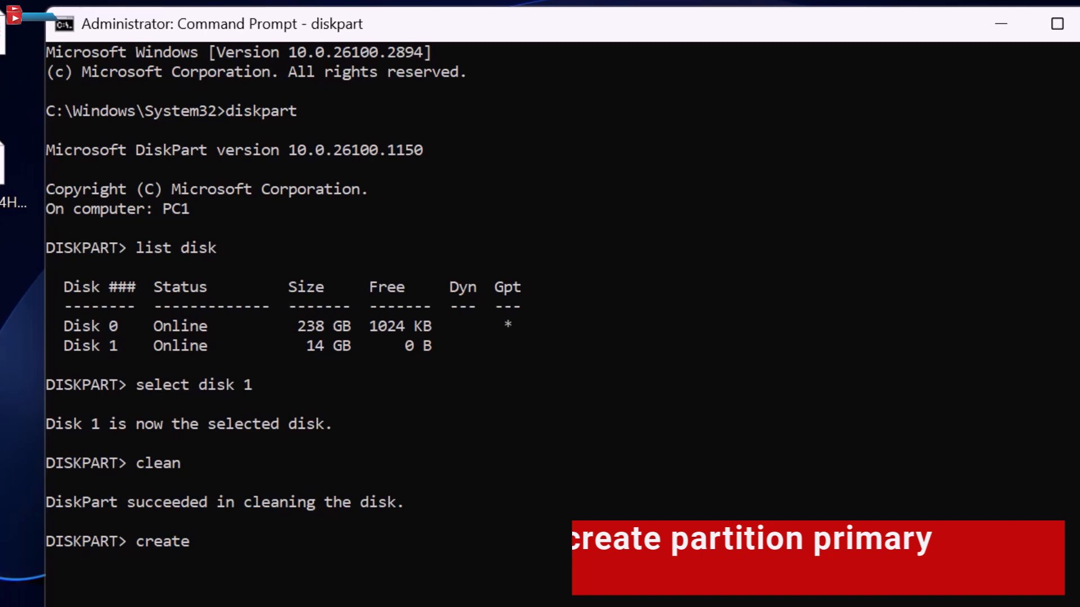
{"action": "type", "text": "partition primaryt"}
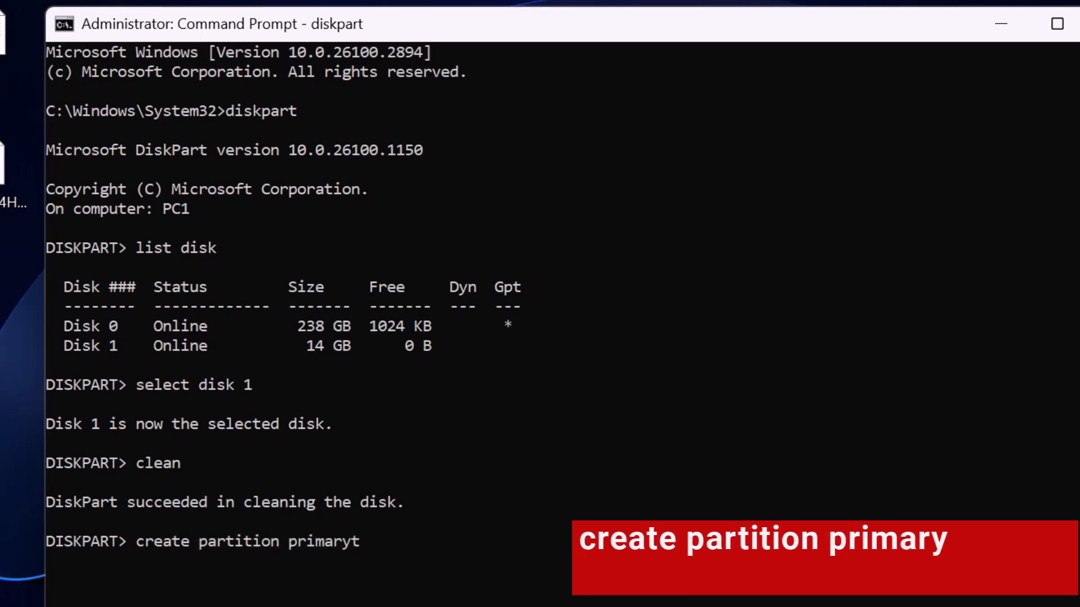
{"action": "key", "text": "Backspace"}
{"action": "type", "text": "format"}
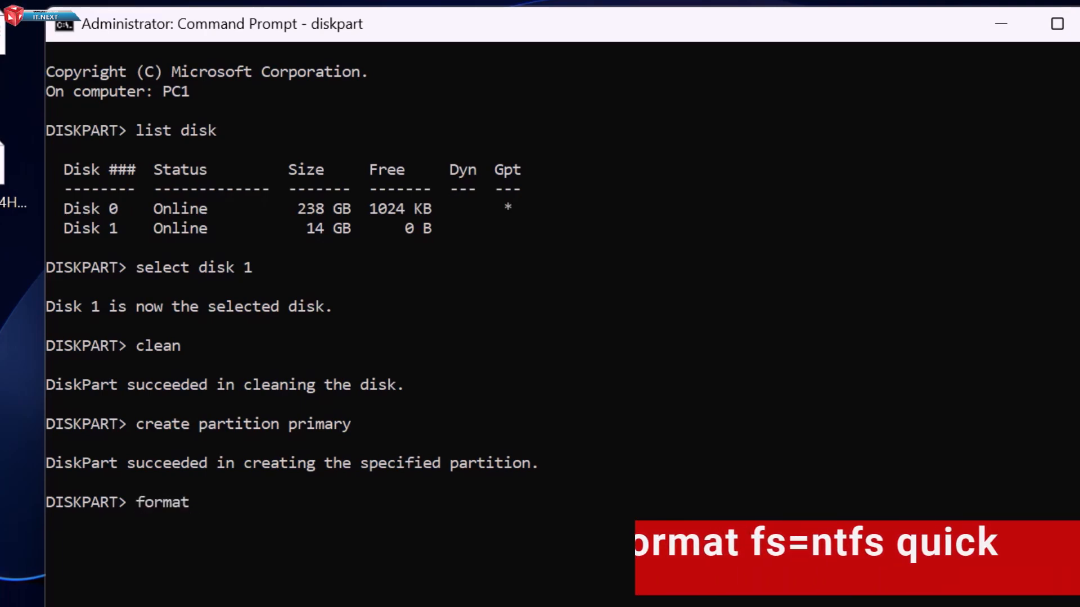
Step: Quick-format the partition with fs=ntfs and assign it a letter, giving Local Disk (E:)
{"action": "type", "text": "fs=ntfs"}
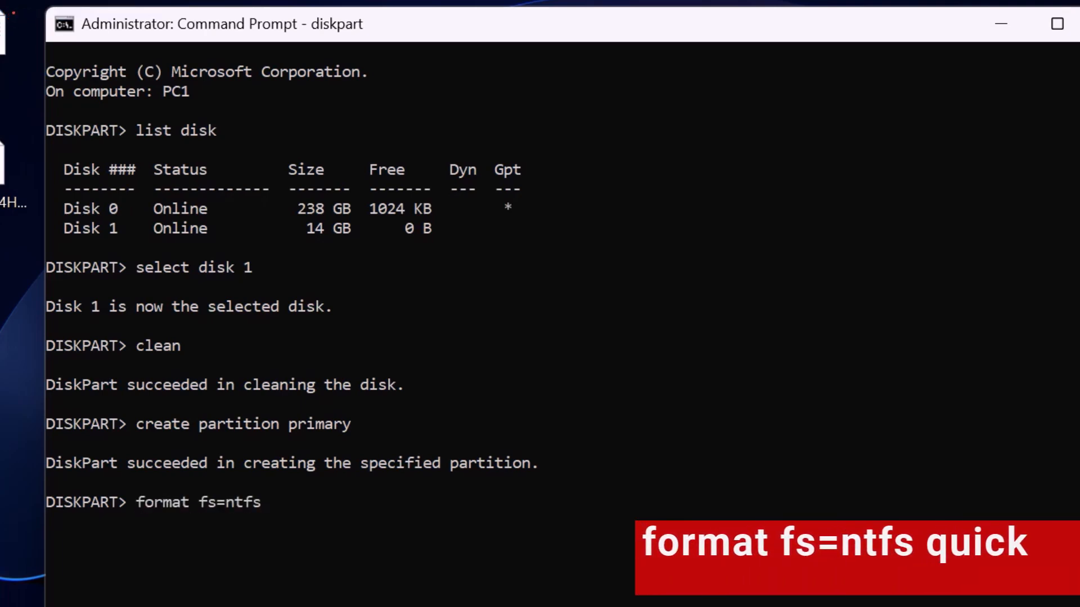
{"action": "type", "text": "quick"}
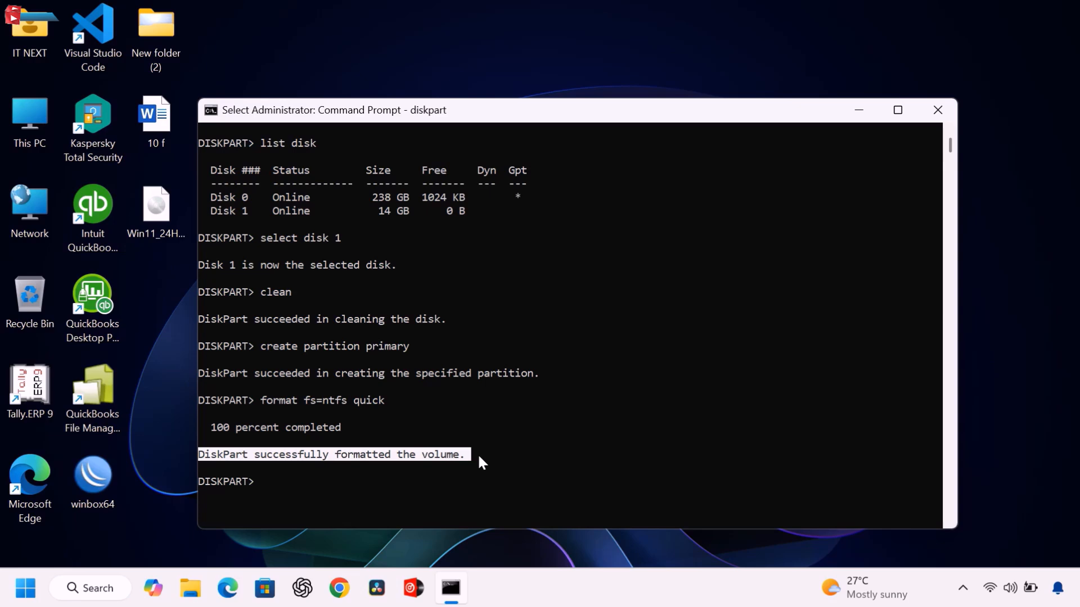
{"action": "type", "text": "assign"}
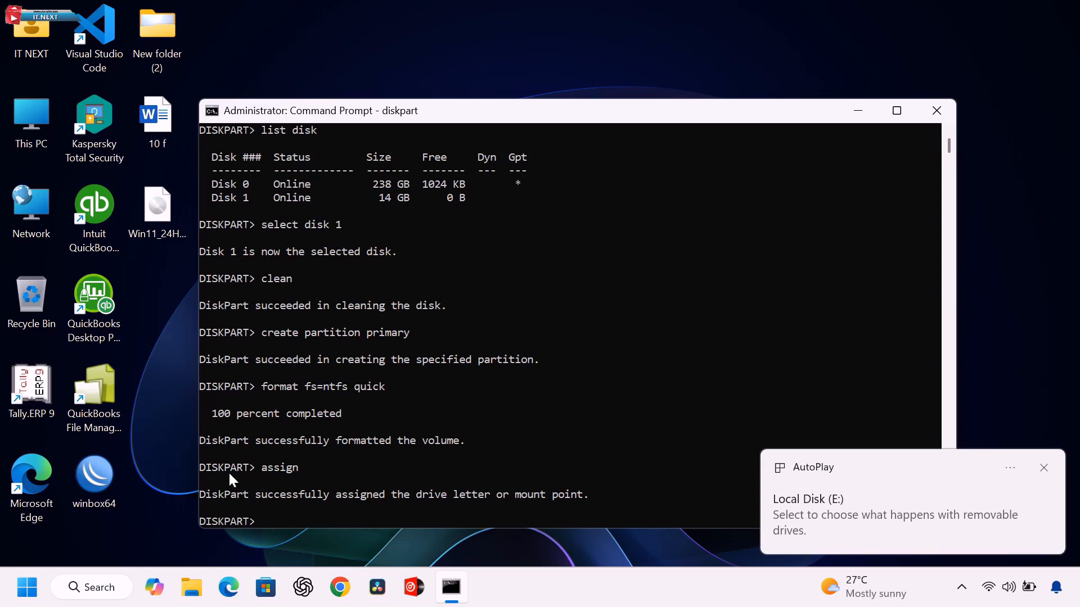
{"action": "mouse_move", "coordinate": [853, 489]}
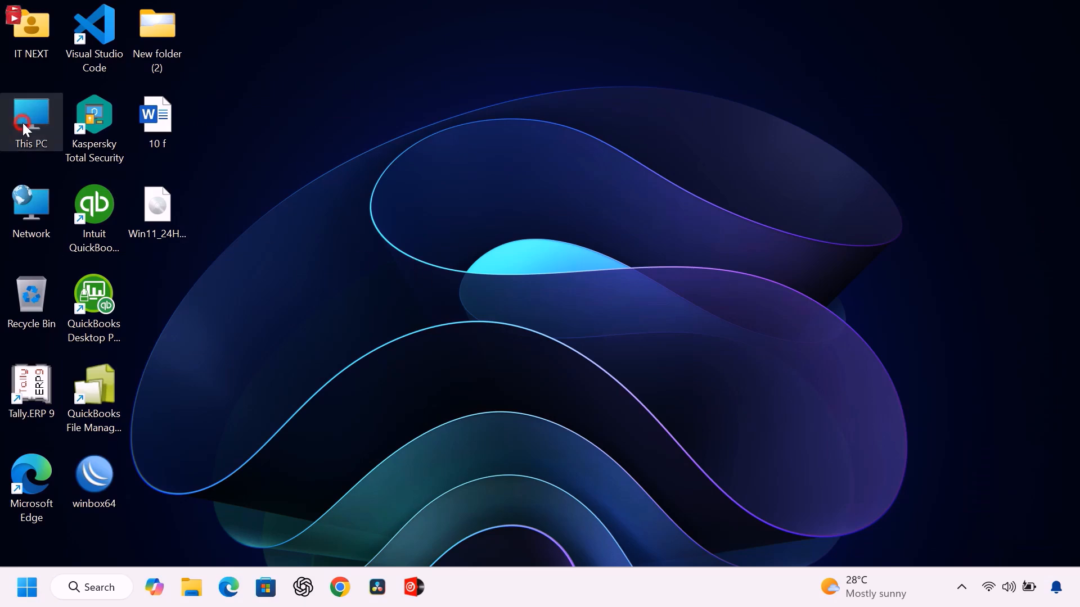
Step: Mount the Win11 ISO and copy all its files from DVD Drive (F:) onto Local Disk (E:)
{"action": "double_click", "coordinate": [31, 121]}
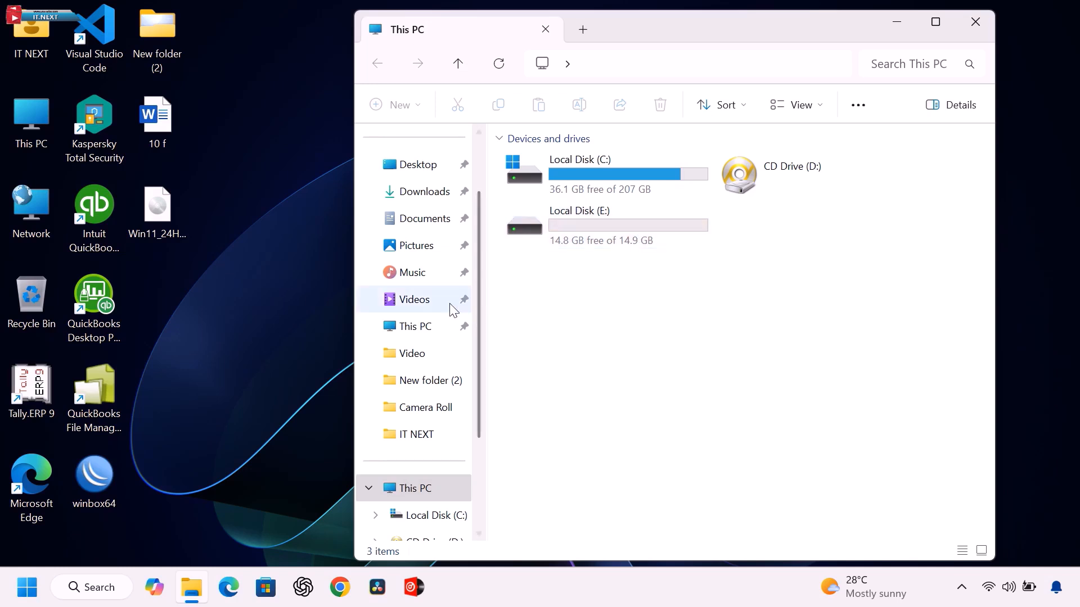
{"action": "mouse_move", "coordinate": [260, 370]}
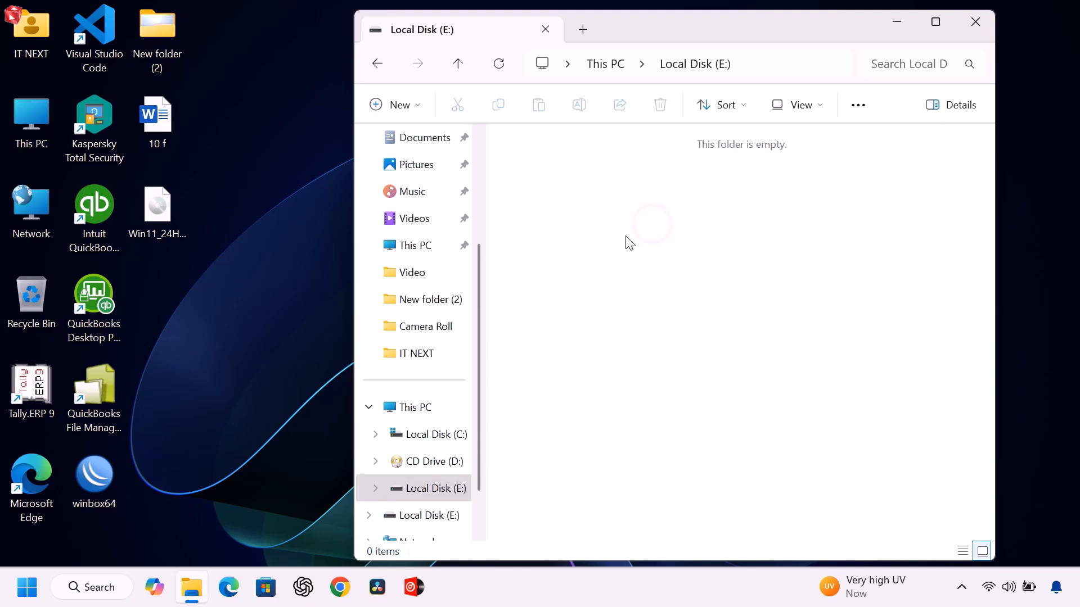
{"action": "left_click", "coordinate": [158, 205]}
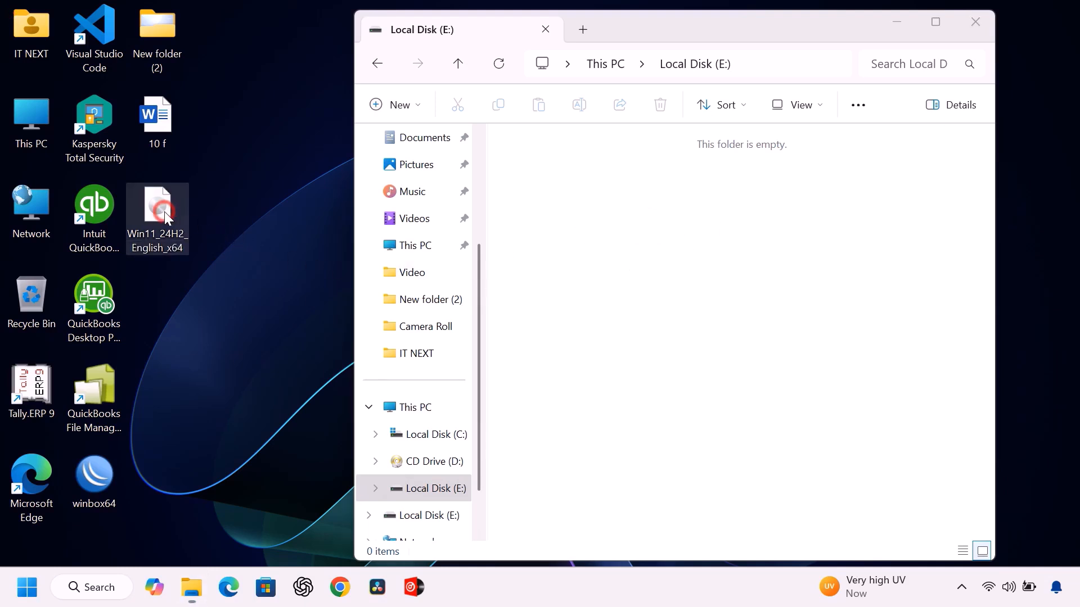
{"action": "right_click", "coordinate": [157, 203]}
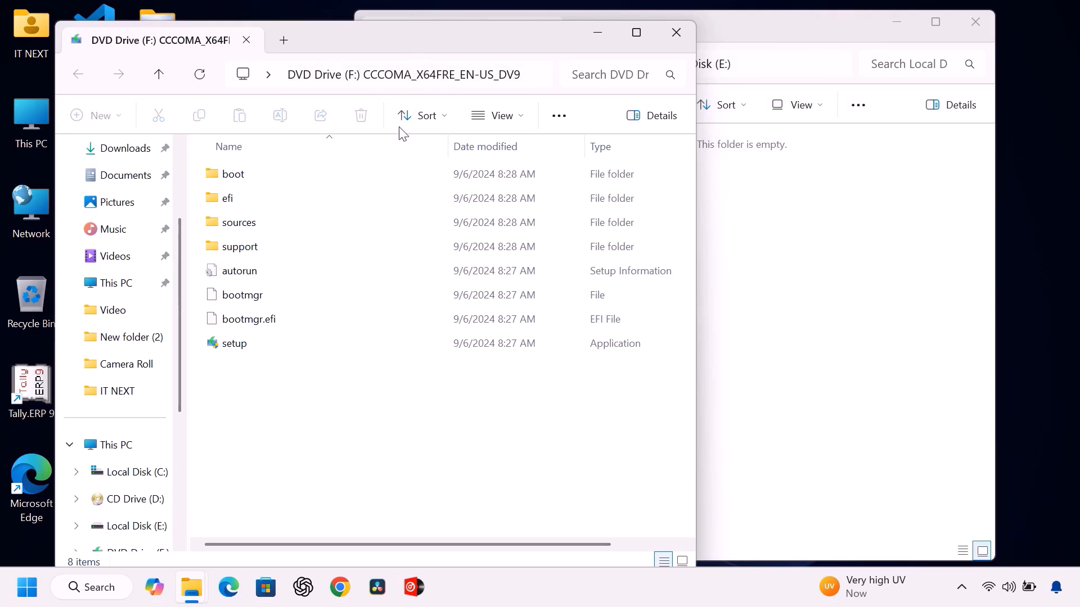
{"action": "key", "text": "ctrl+a"}
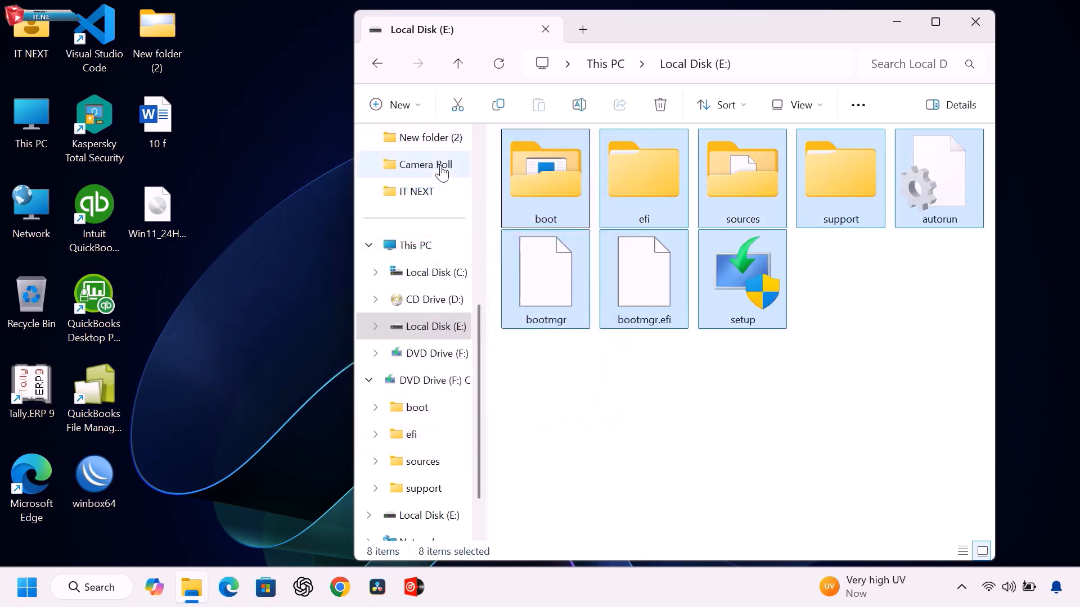
{"action": "left_click", "coordinate": [622, 372]}
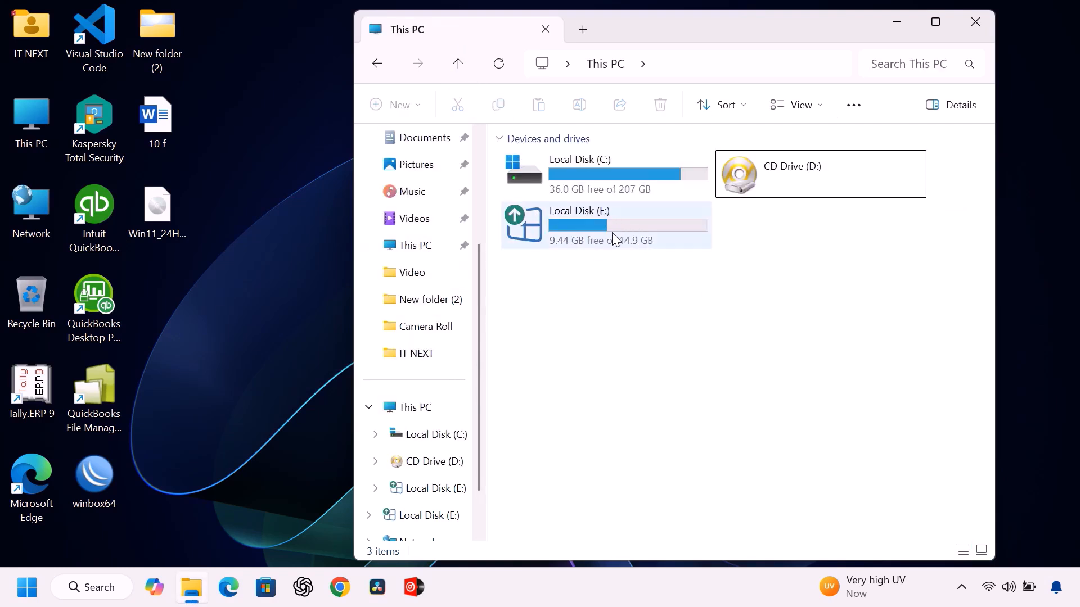
Step: Check the Local Disk (E:) drive, then restart the PC from the Start menu power options
{"action": "right_click", "coordinate": [682, 348]}
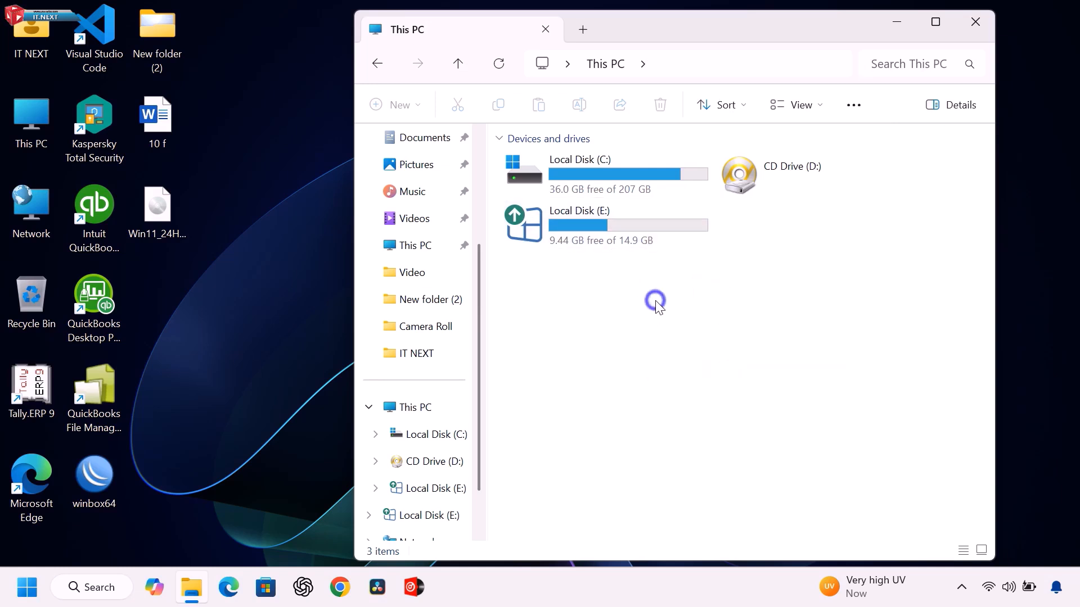
{"action": "right_click", "coordinate": [655, 301]}
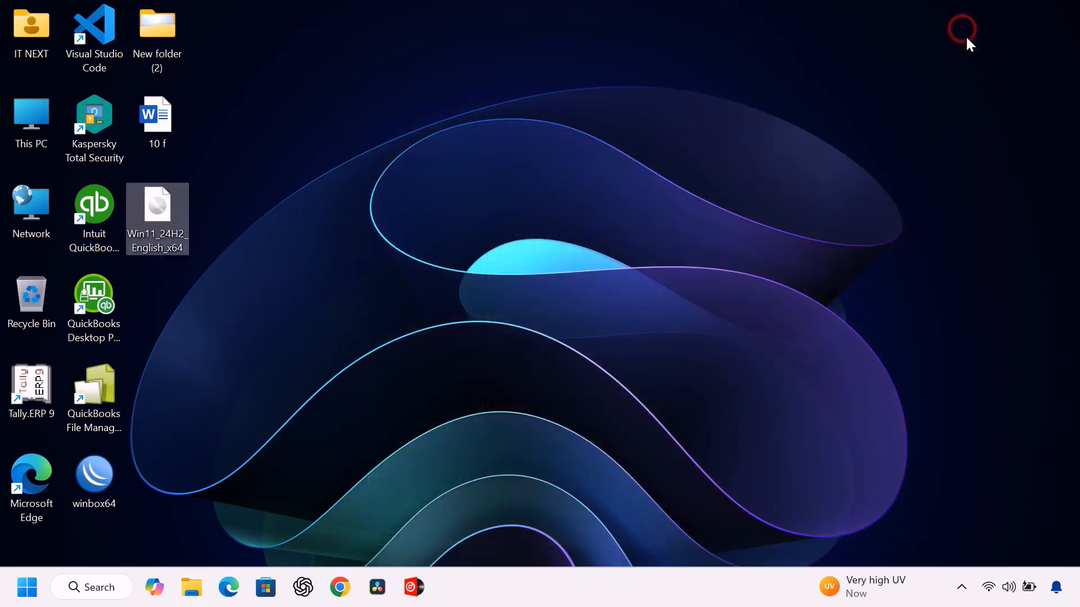
{"action": "left_click", "coordinate": [25, 588]}
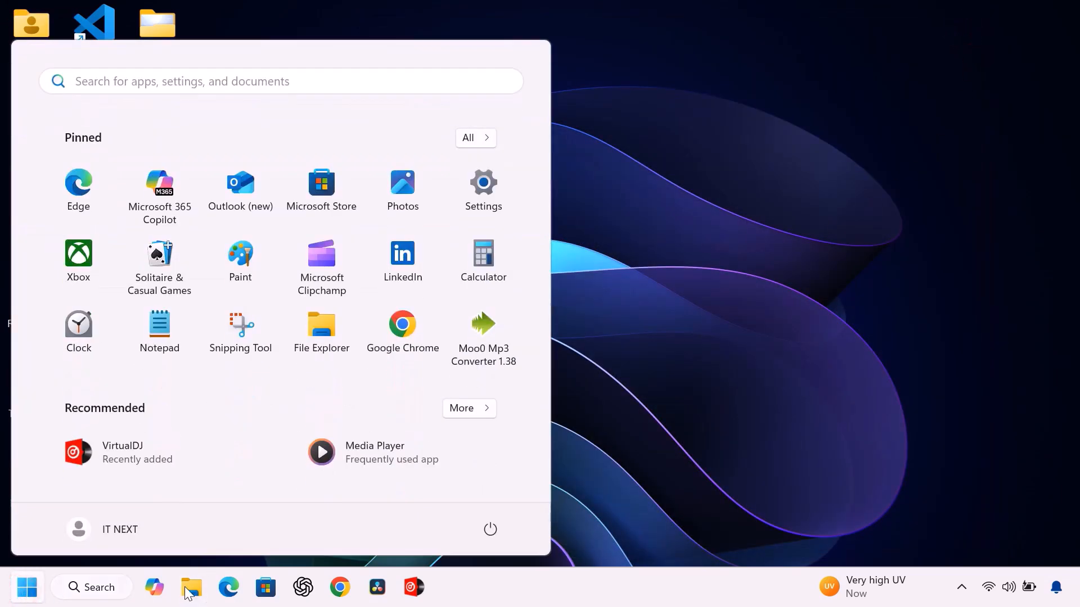
{"action": "left_click", "coordinate": [489, 529]}
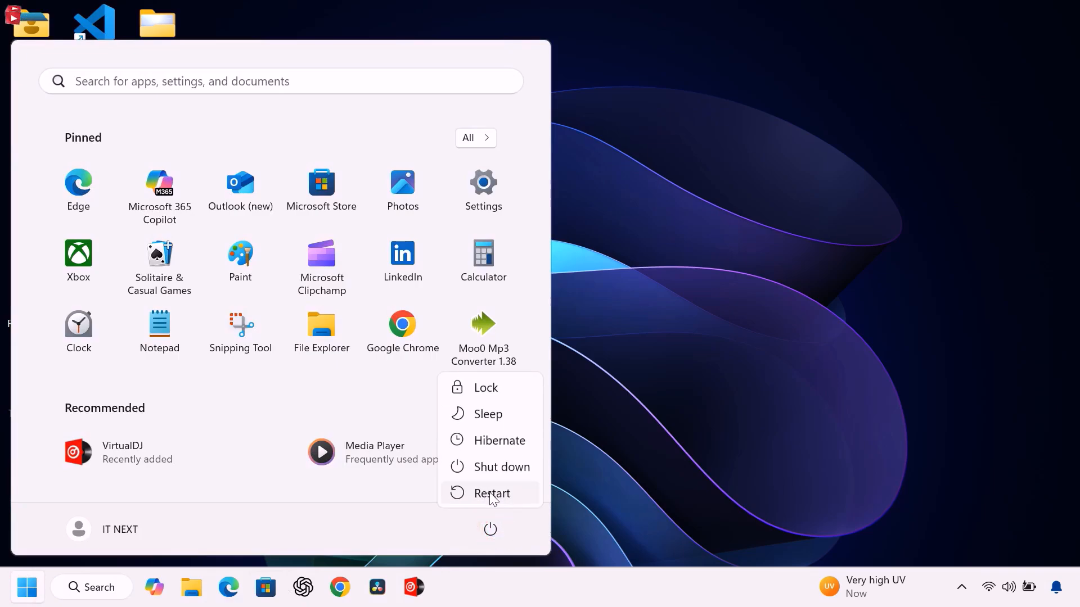
{"action": "left_click", "coordinate": [491, 492]}
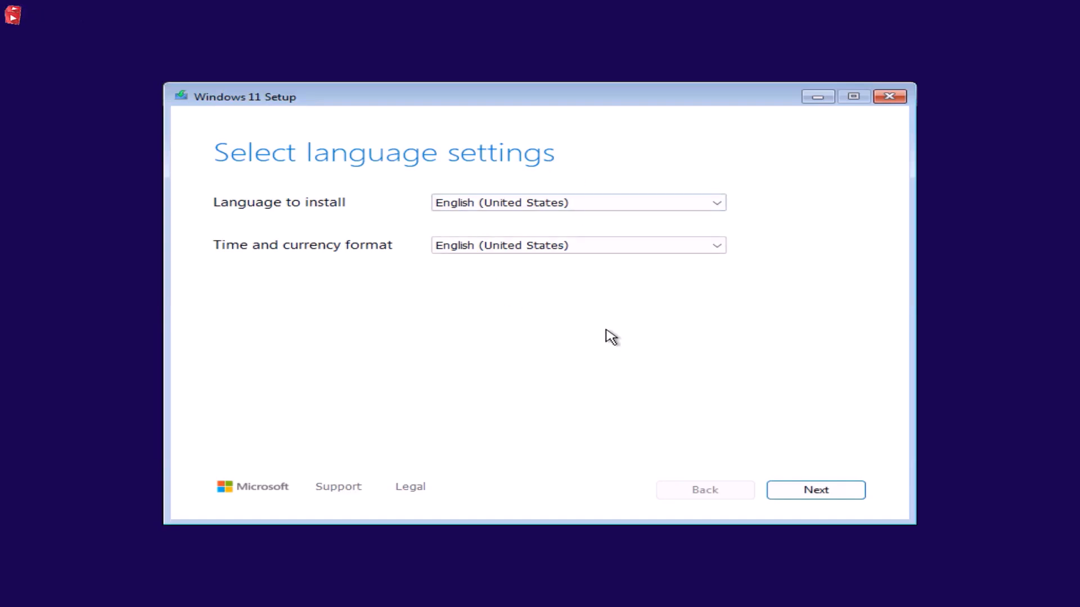
Step: Keep English (United States) settings and choose Windows 11 Pro as the edition to install
{"action": "left_click", "coordinate": [814, 489]}
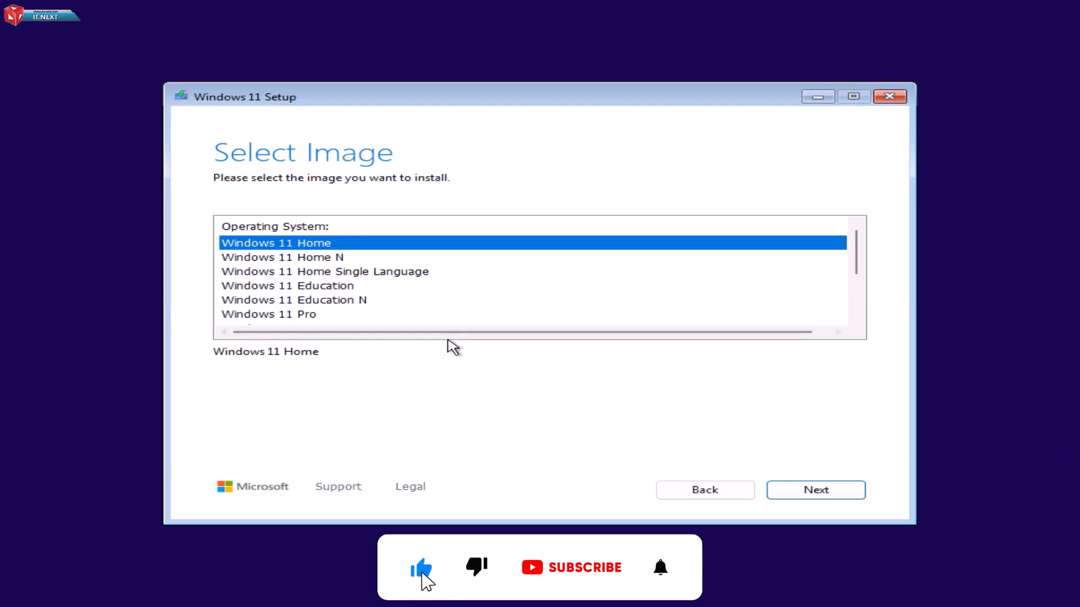
{"action": "left_click", "coordinate": [268, 314]}
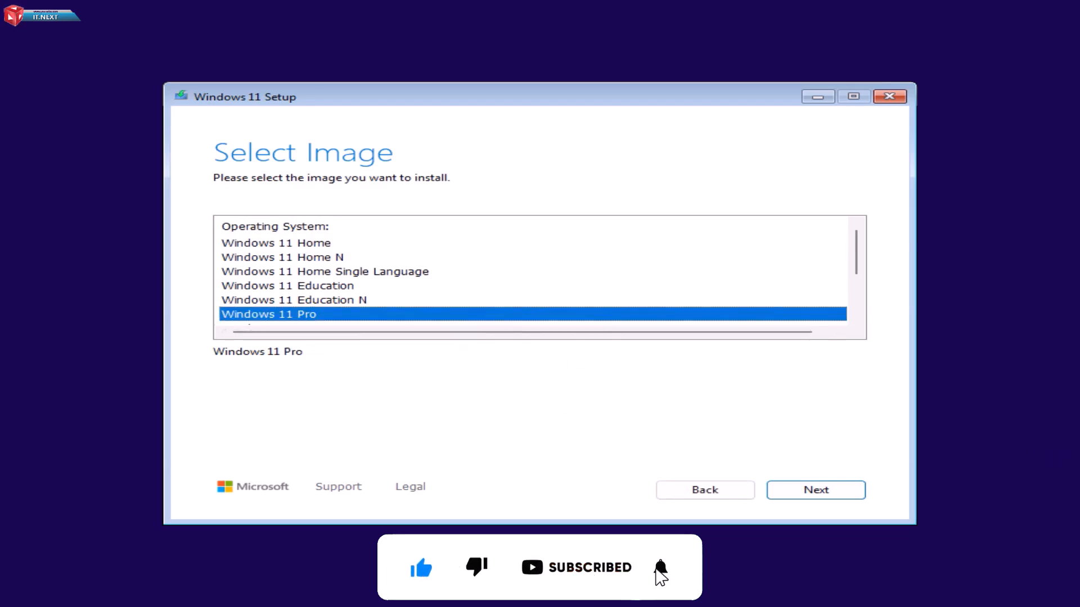